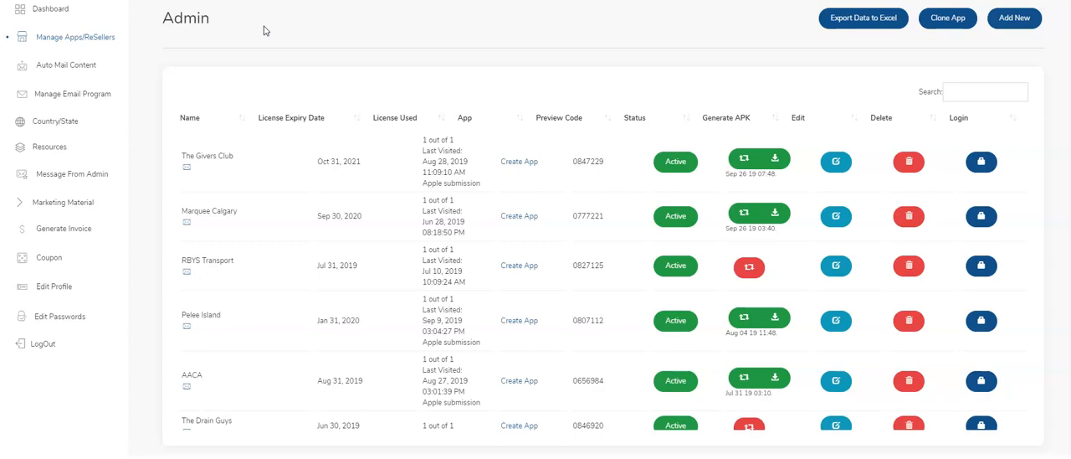
Step: Choose the Cafe business category and review its overview
{"action": "left_click", "coordinate": [1013, 18]}
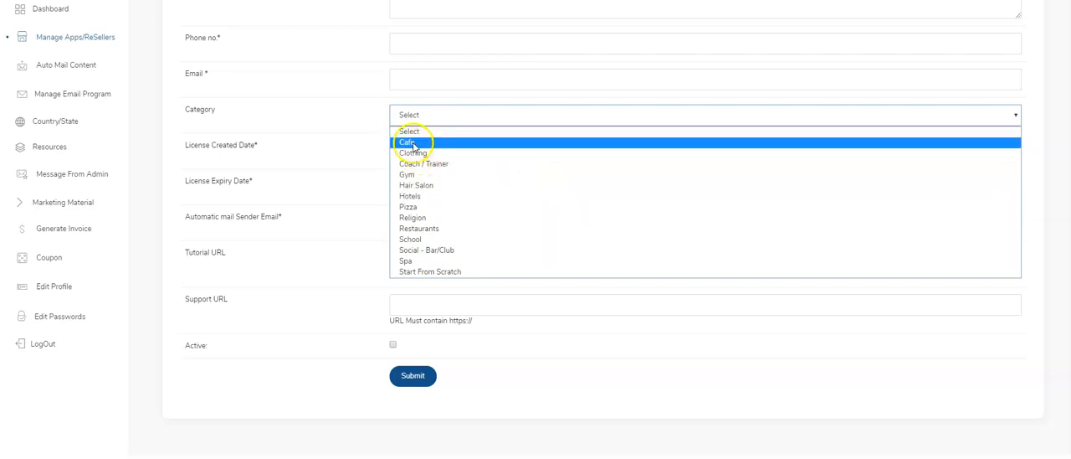
{"action": "left_click", "coordinate": [409, 142]}
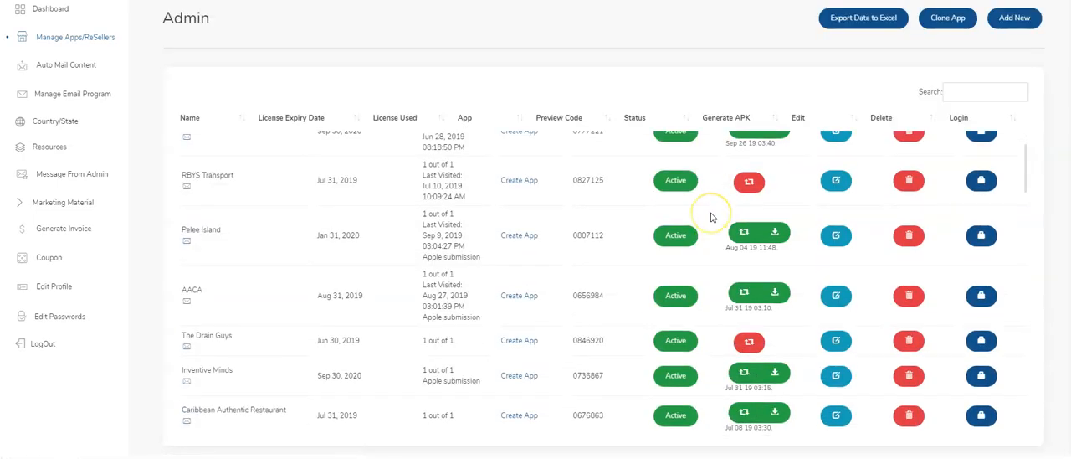
{"action": "scroll", "scroll_direction": "down", "scroll_amount": 3}
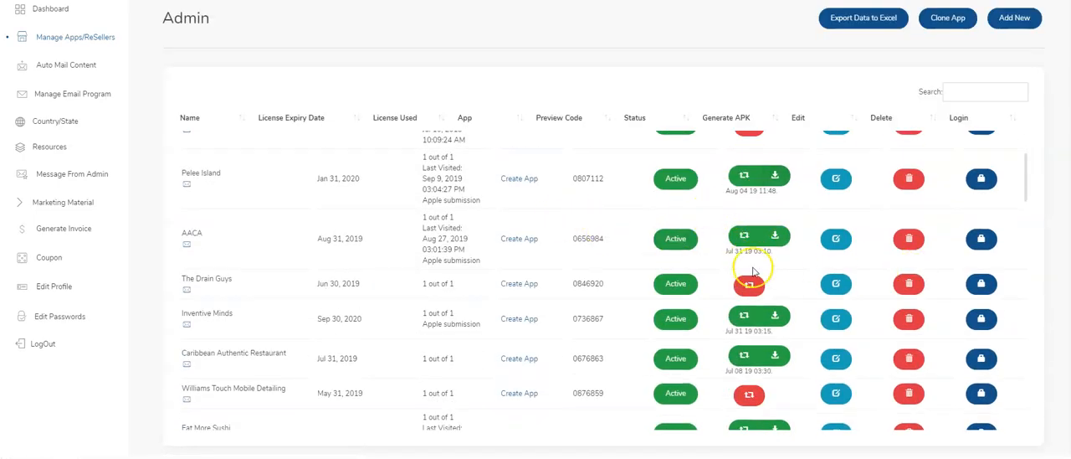
{"action": "scroll", "scroll_direction": "down", "scroll_amount": 3}
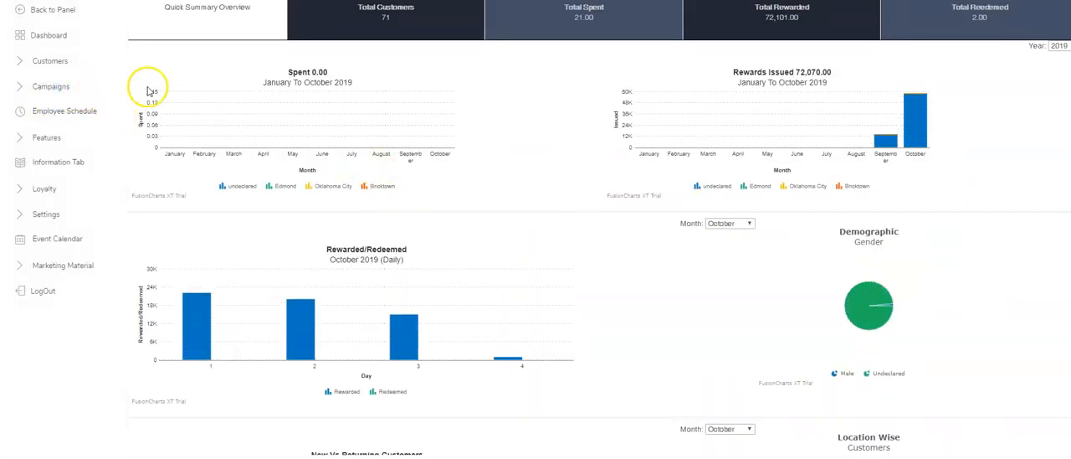
Step: Show the Automatic E-Mail list under Campaigns > Auto Pilot, with the birthday mail unset
{"action": "left_click", "coordinate": [50, 85]}
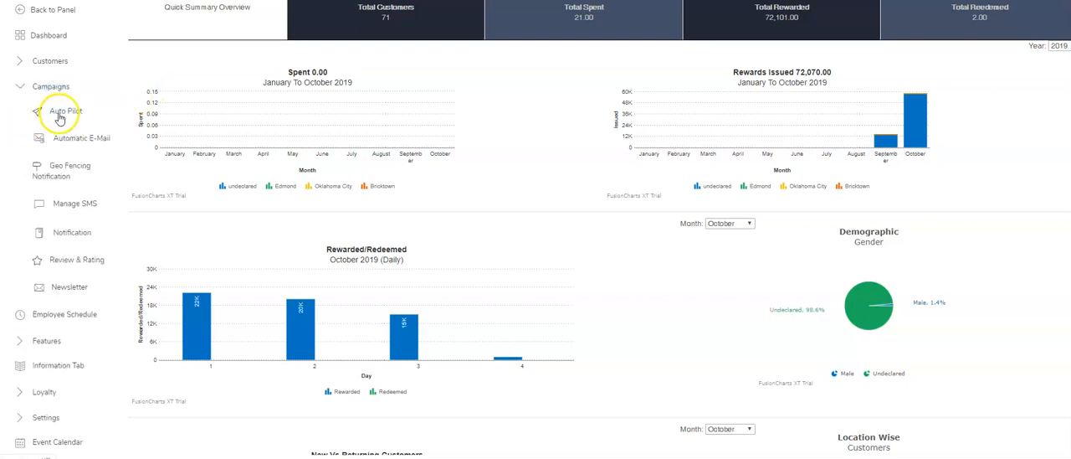
{"action": "left_click", "coordinate": [65, 110]}
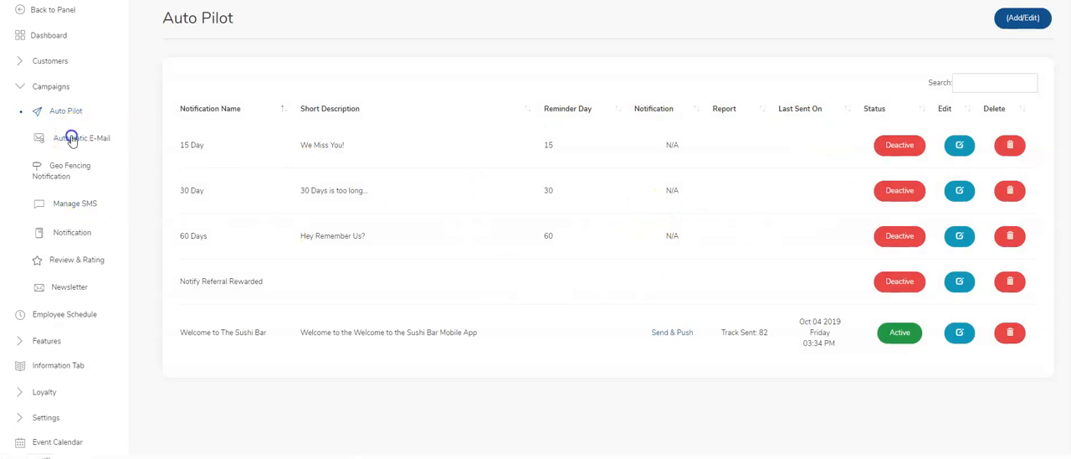
{"action": "left_click", "coordinate": [82, 137]}
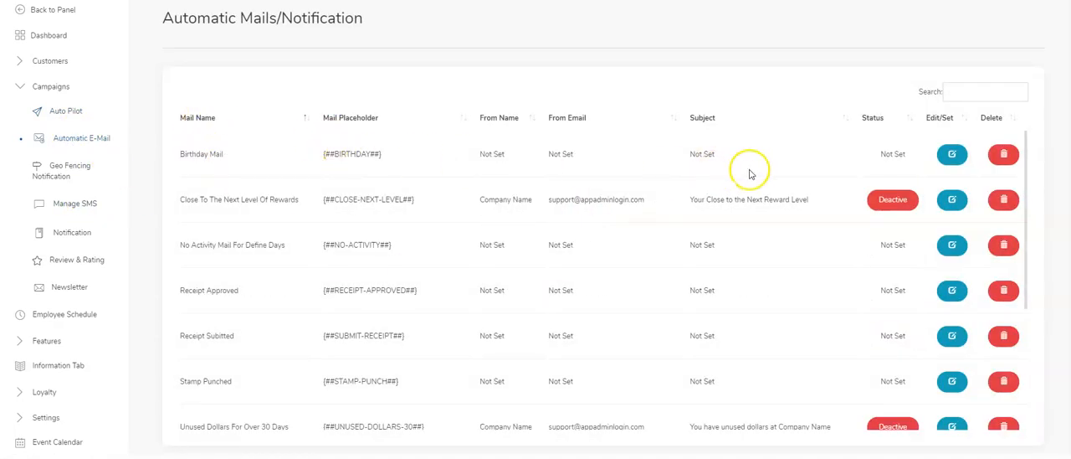
{"action": "mouse_move", "coordinate": [772, 199]}
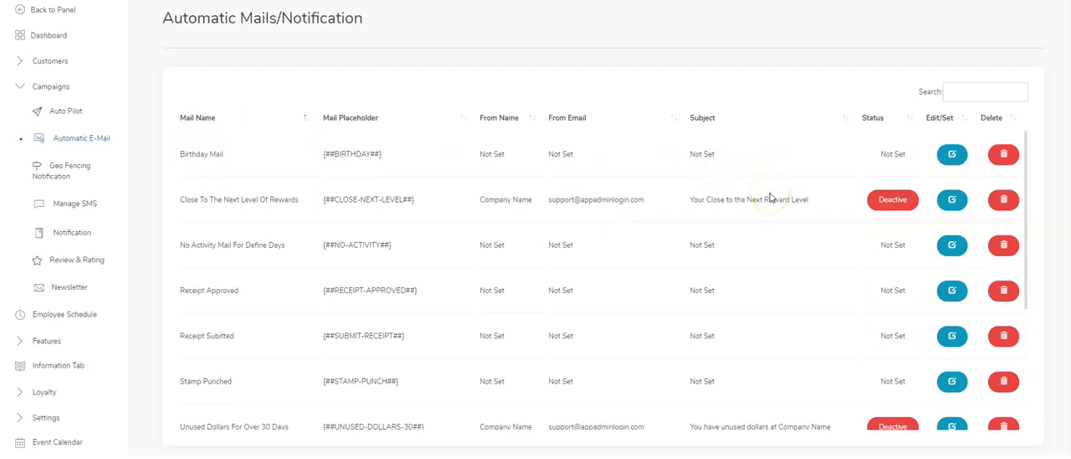
{"action": "scroll", "scroll_direction": "down", "scroll_amount": 3}
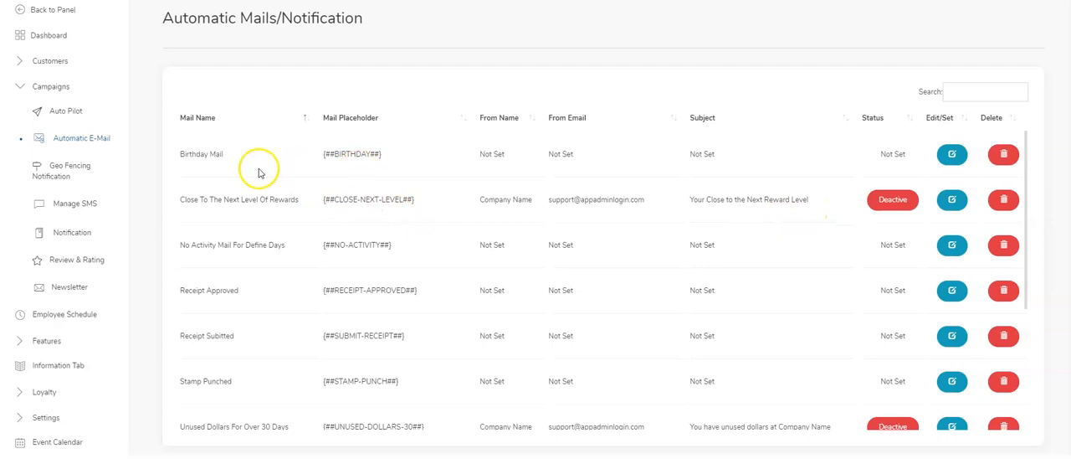
{"action": "mouse_move", "coordinate": [980, 152]}
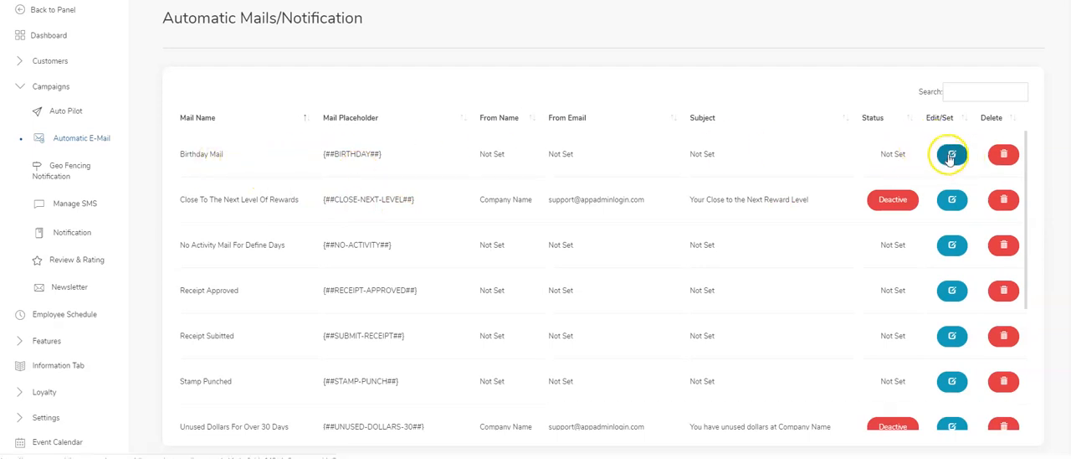
{"action": "left_click", "coordinate": [952, 154]}
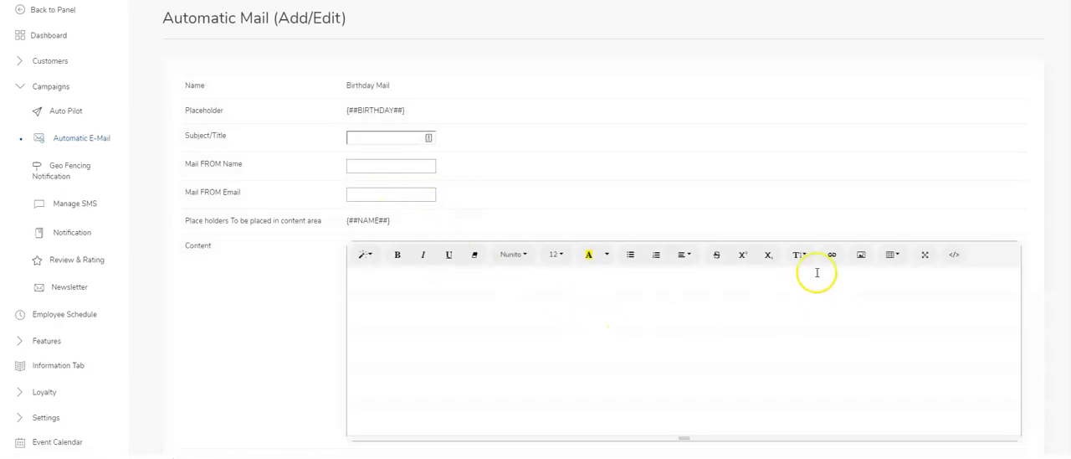
{"action": "mouse_move", "coordinate": [450, 170]}
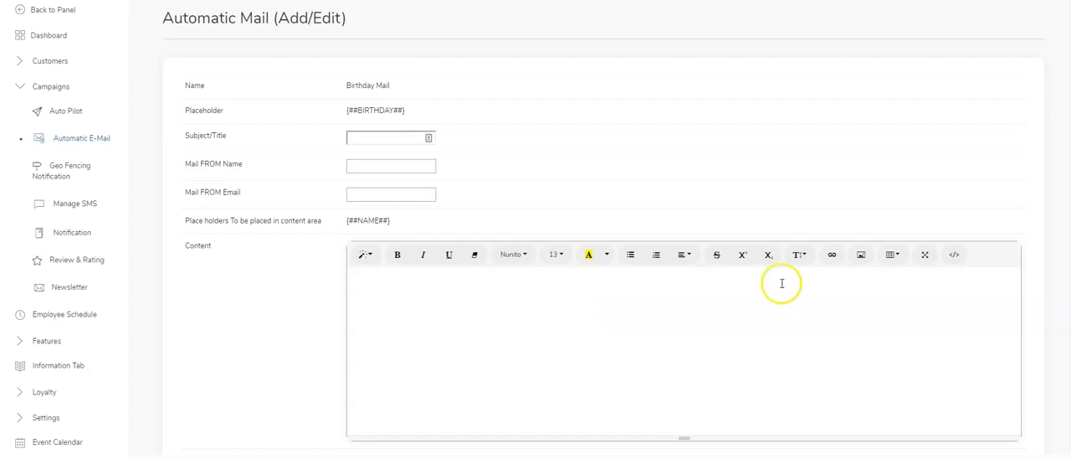
{"action": "scroll", "scroll_direction": "down", "scroll_amount": 3}
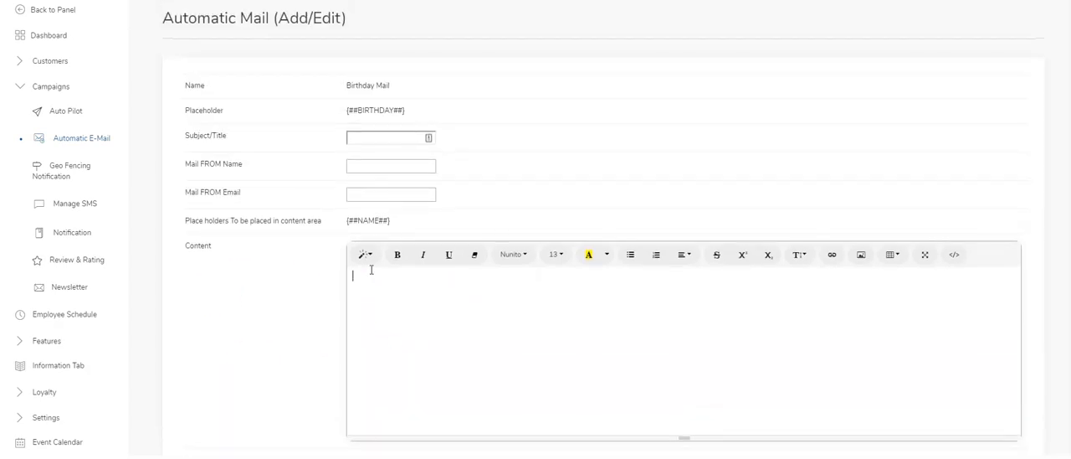
{"action": "scroll", "scroll_direction": "down", "scroll_amount": 3}
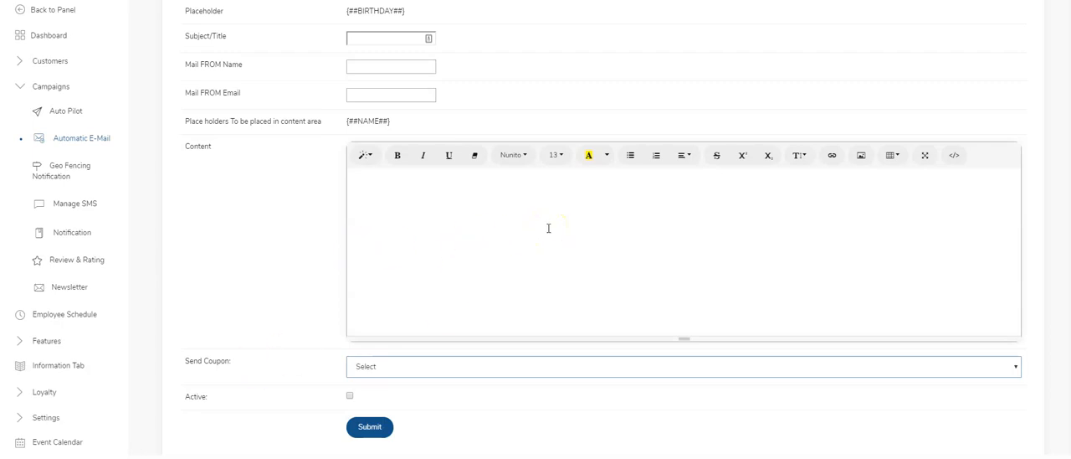
{"action": "scroll", "scroll_direction": "down", "scroll_amount": 3}
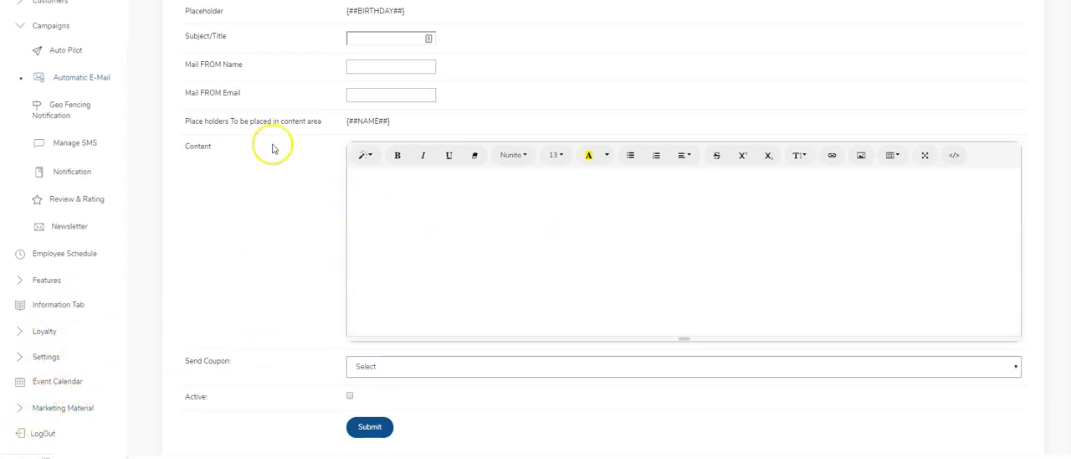
{"action": "mouse_move", "coordinate": [358, 305]}
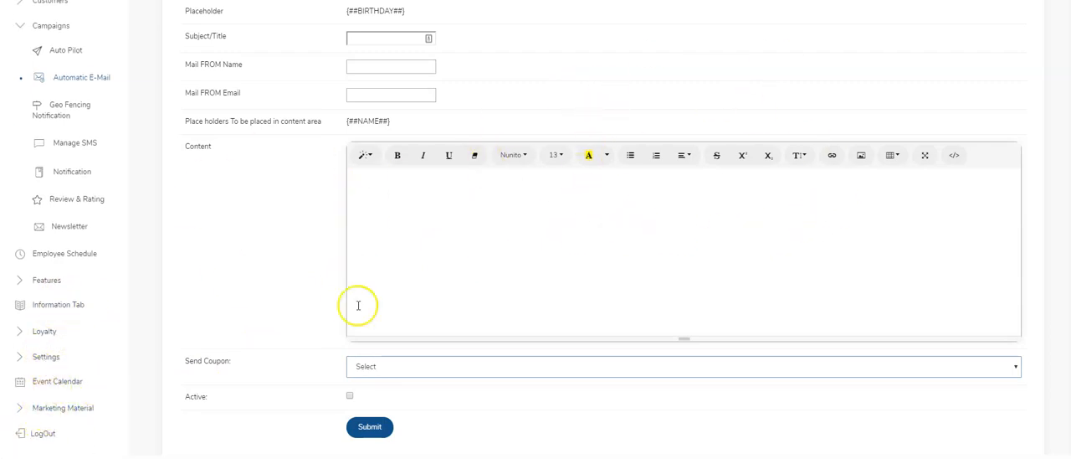
{"action": "mouse_move", "coordinate": [580, 257]}
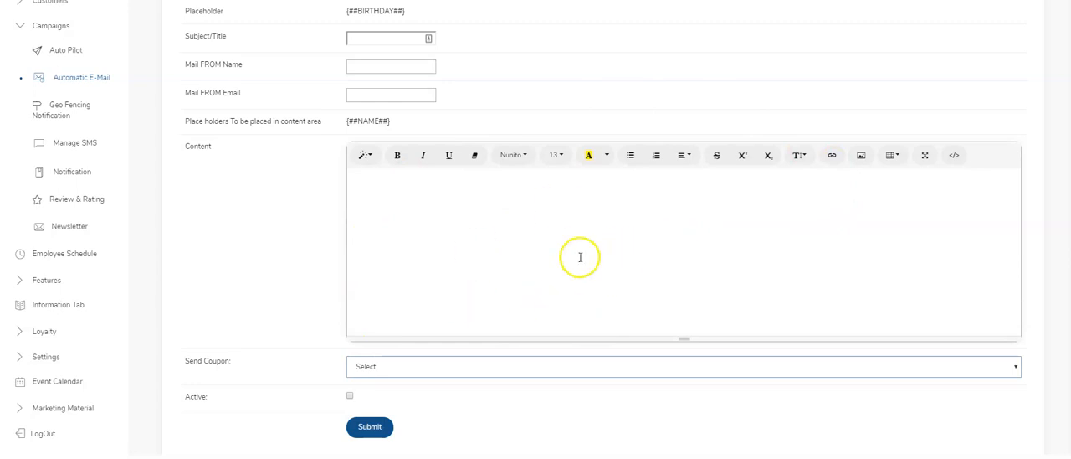
{"action": "mouse_move", "coordinate": [81, 77]}
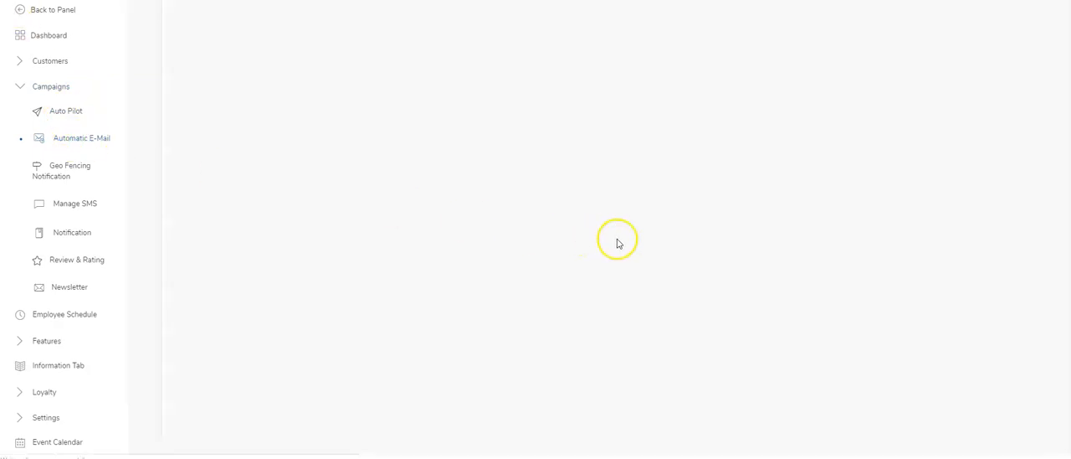
Step: Review the Welcome Mail From Admin: The Sushi Bar sender, download-the-app subject, logo-branded content
{"action": "left_click", "coordinate": [81, 138]}
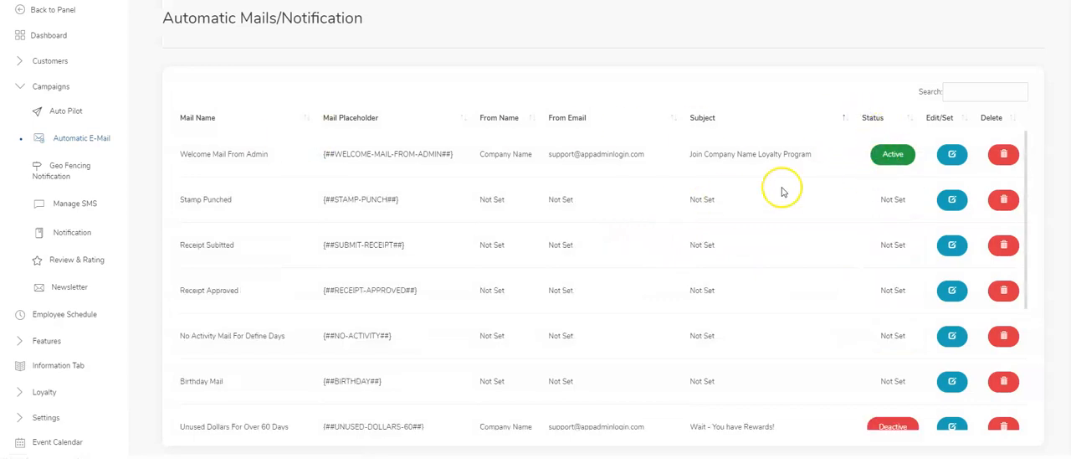
{"action": "left_click", "coordinate": [951, 154]}
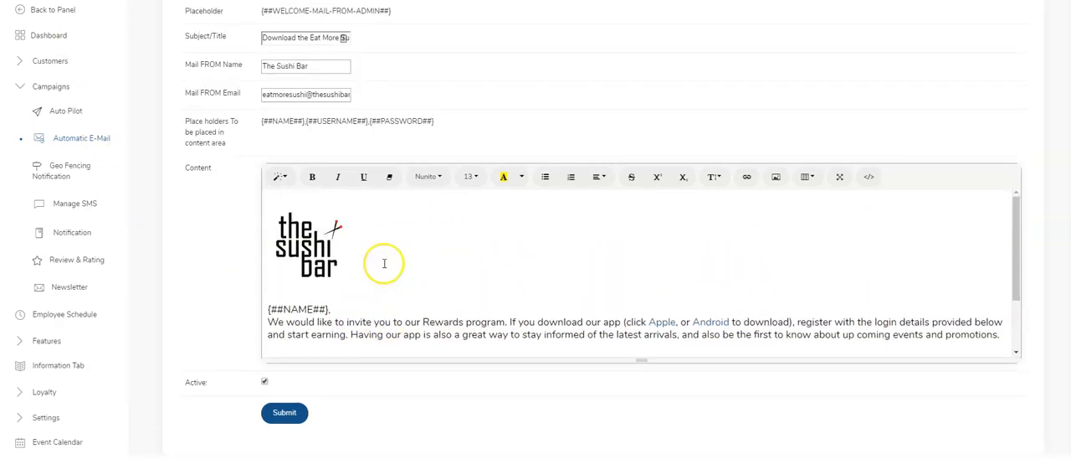
{"action": "scroll", "scroll_direction": "down", "scroll_amount": 3}
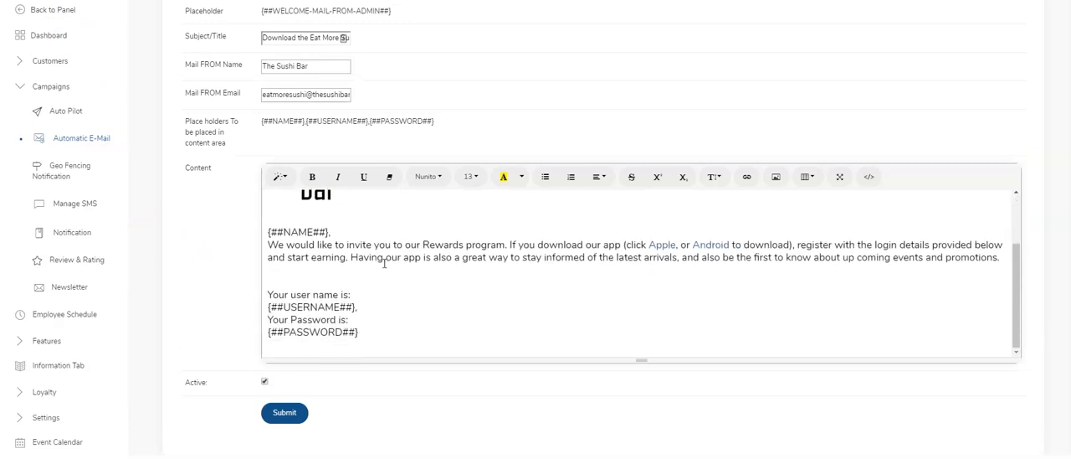
{"action": "scroll", "scroll_direction": "down", "scroll_amount": 3}
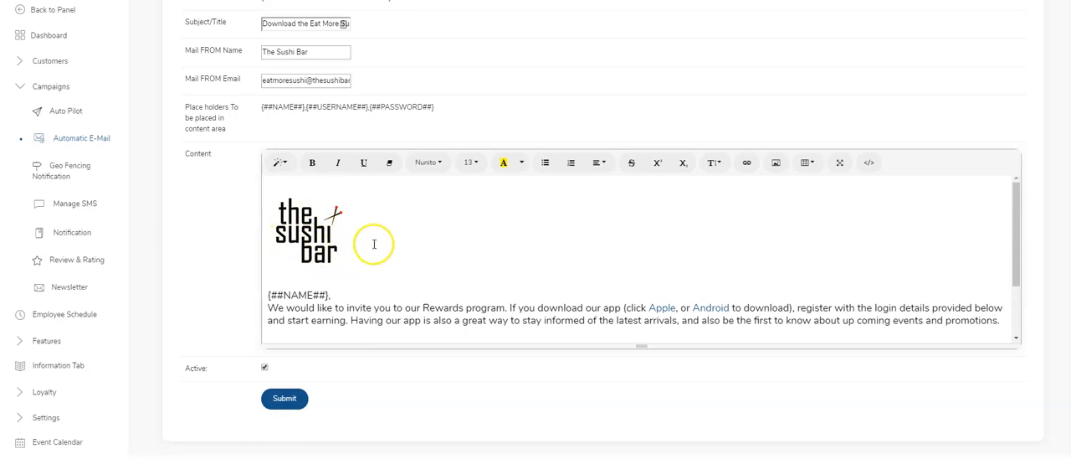
{"action": "scroll", "scroll_direction": "down", "scroll_amount": 3}
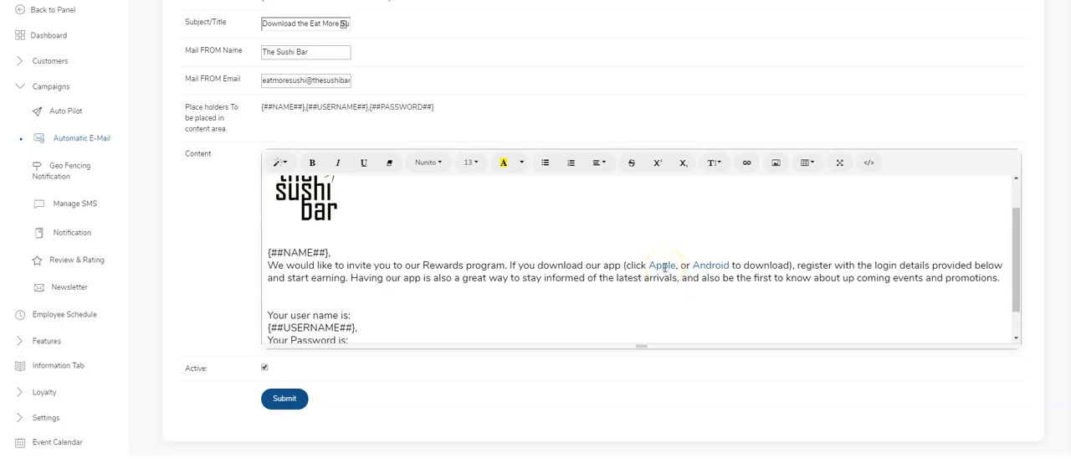
{"action": "mouse_move", "coordinate": [747, 163]}
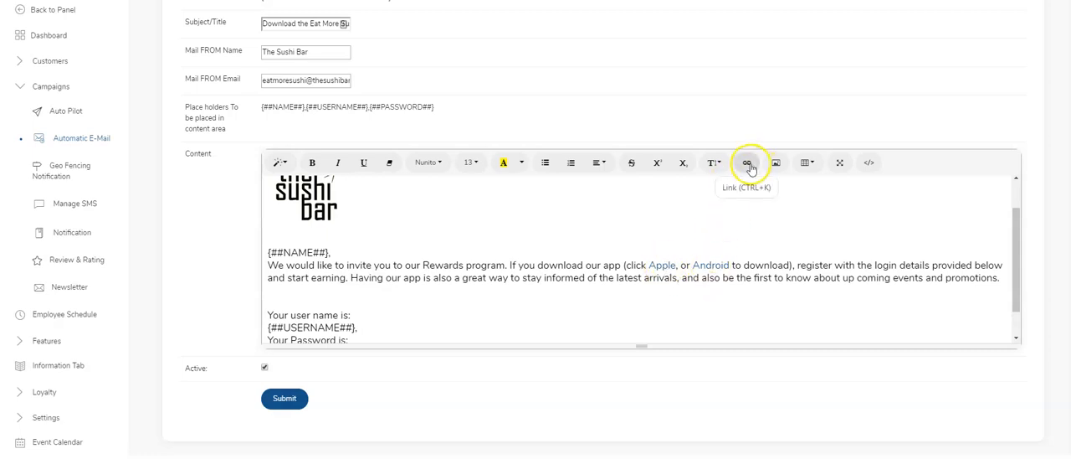
{"action": "mouse_move", "coordinate": [685, 267]}
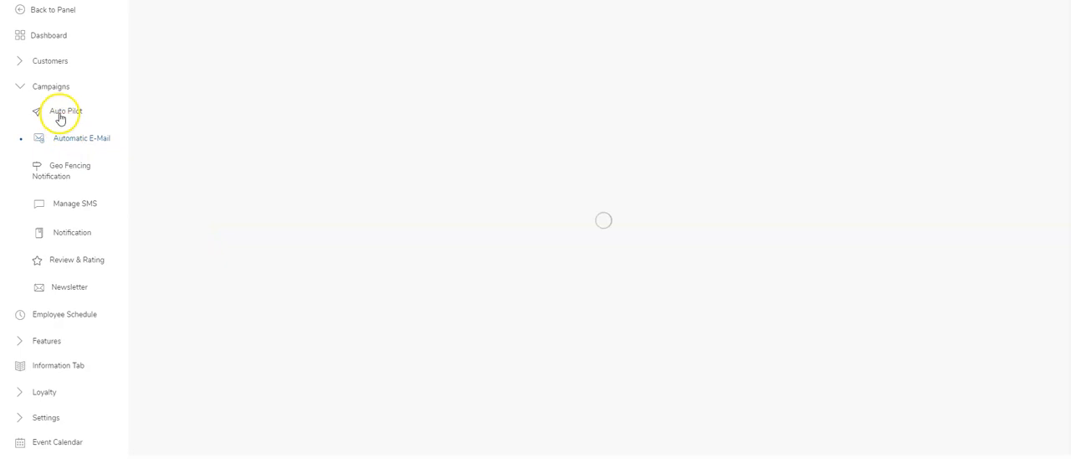
{"action": "left_click", "coordinate": [81, 138]}
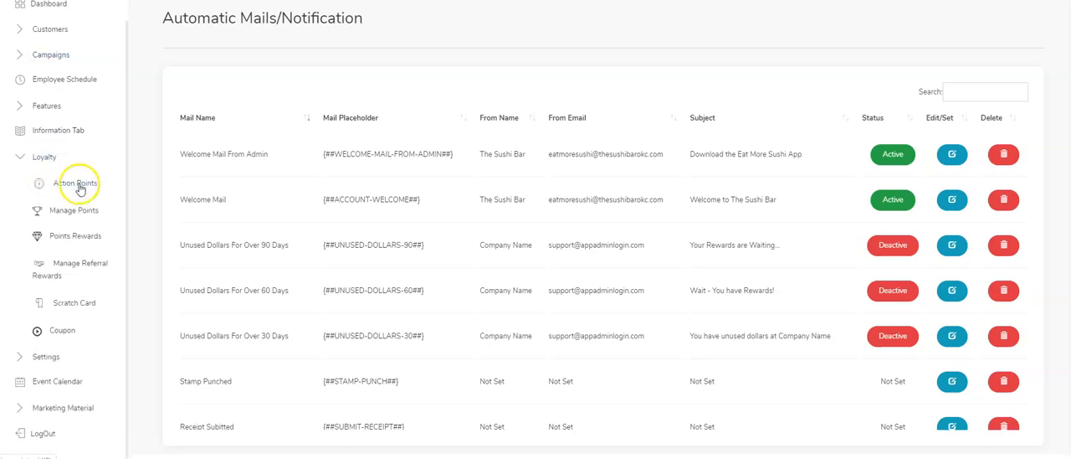
{"action": "left_click", "coordinate": [76, 235]}
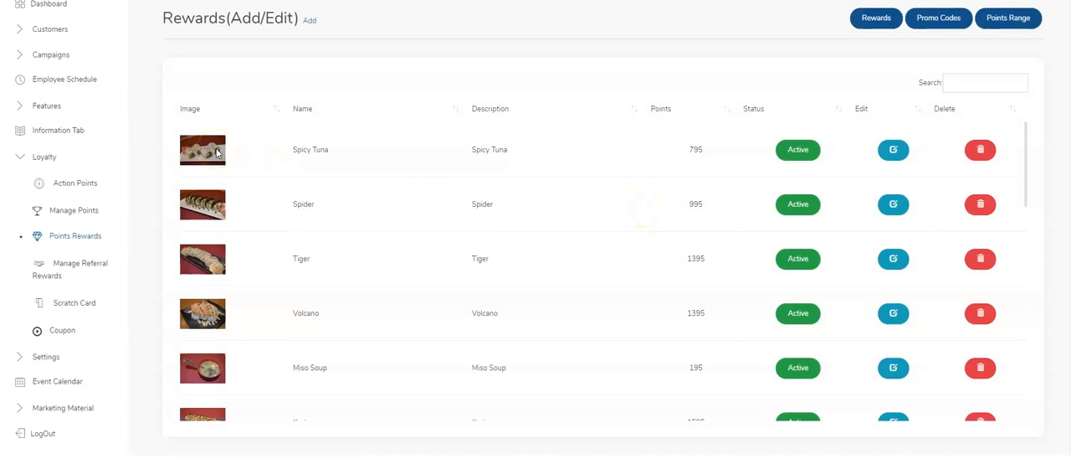
{"action": "scroll", "scroll_direction": "down", "scroll_amount": 3}
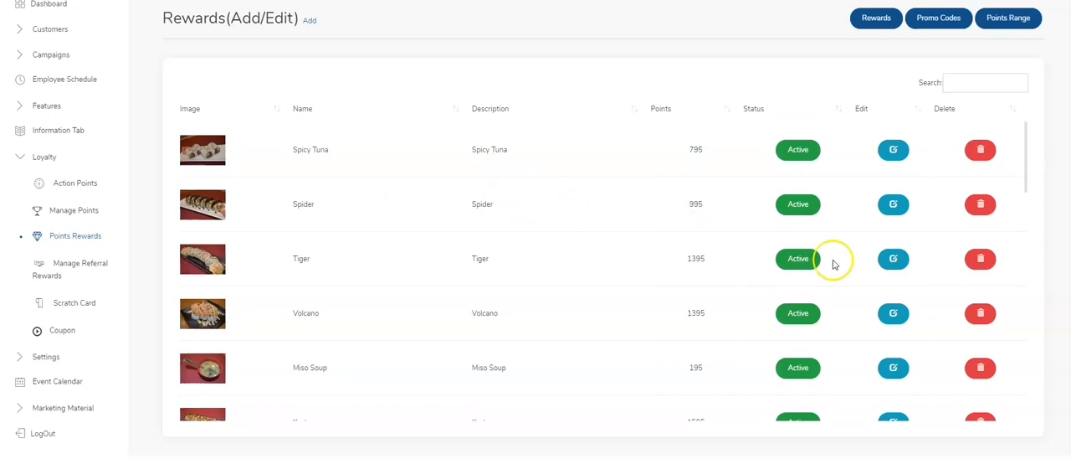
{"action": "mouse_move", "coordinate": [759, 167]}
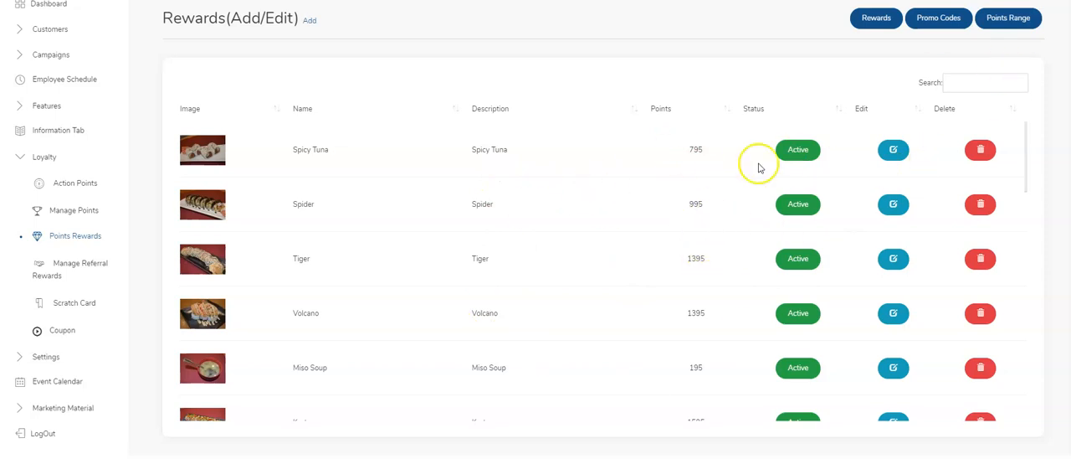
{"action": "mouse_move", "coordinate": [93, 230]}
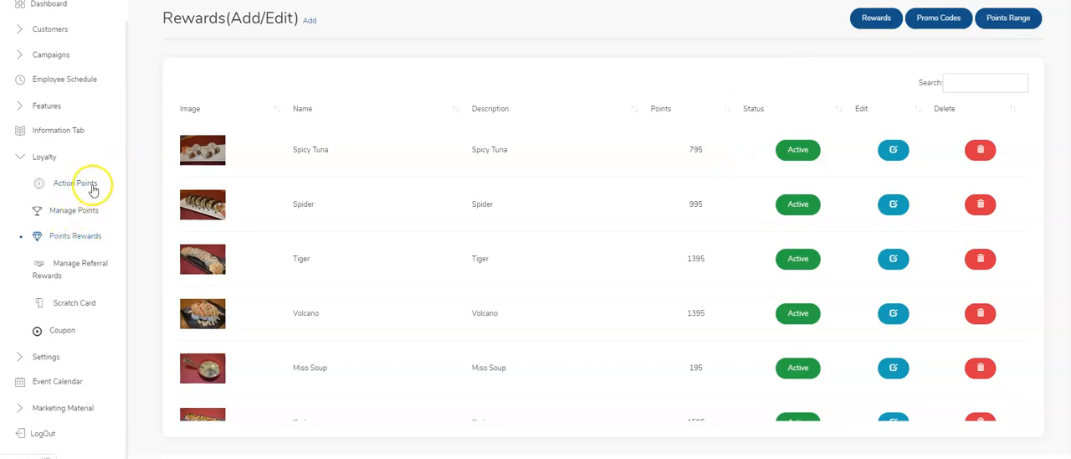
Step: Show the Action Points list, where Registration earns 1000 points
{"action": "left_click", "coordinate": [75, 183]}
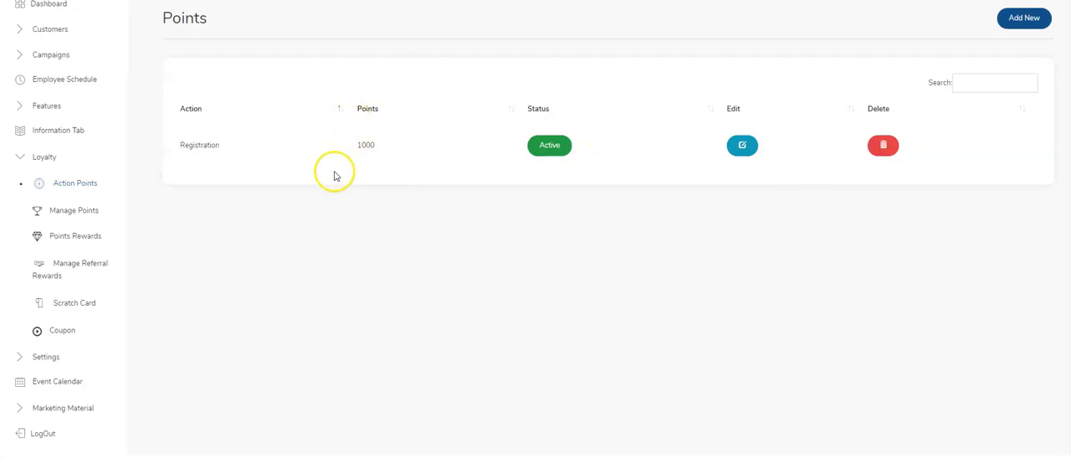
{"action": "mouse_move", "coordinate": [385, 161]}
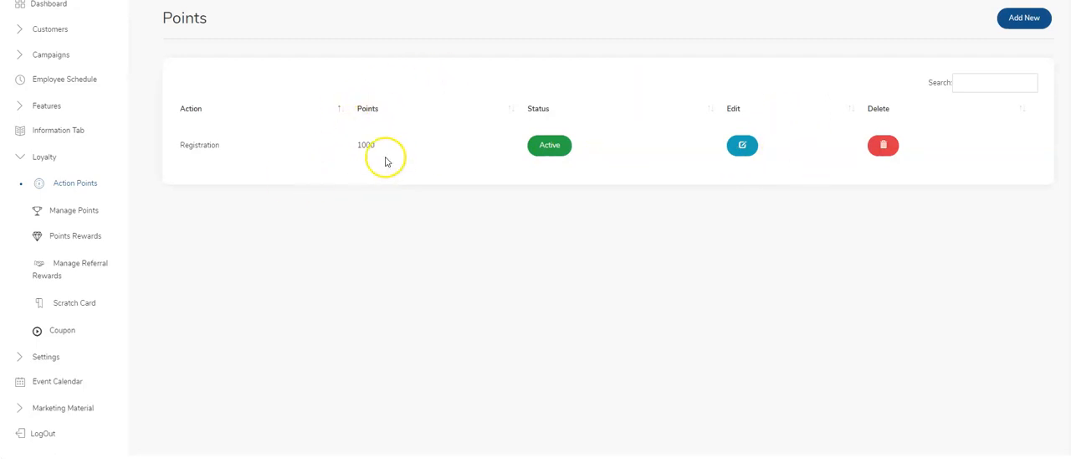
{"action": "mouse_move", "coordinate": [354, 164]}
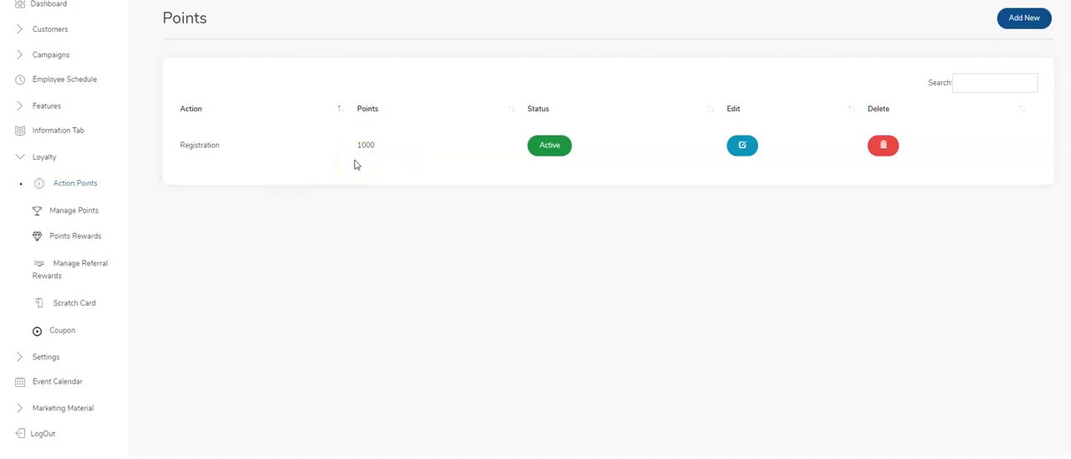
{"action": "mouse_move", "coordinate": [115, 210]}
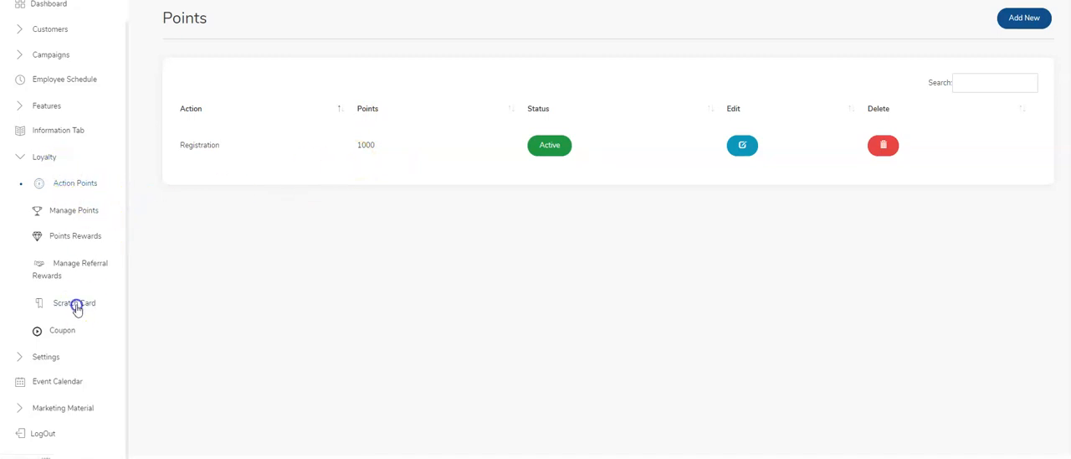
Step: Review the Daily Prize Draw scratch card: images, 50 retries, timings, redeem code and terms
{"action": "left_click", "coordinate": [73, 303]}
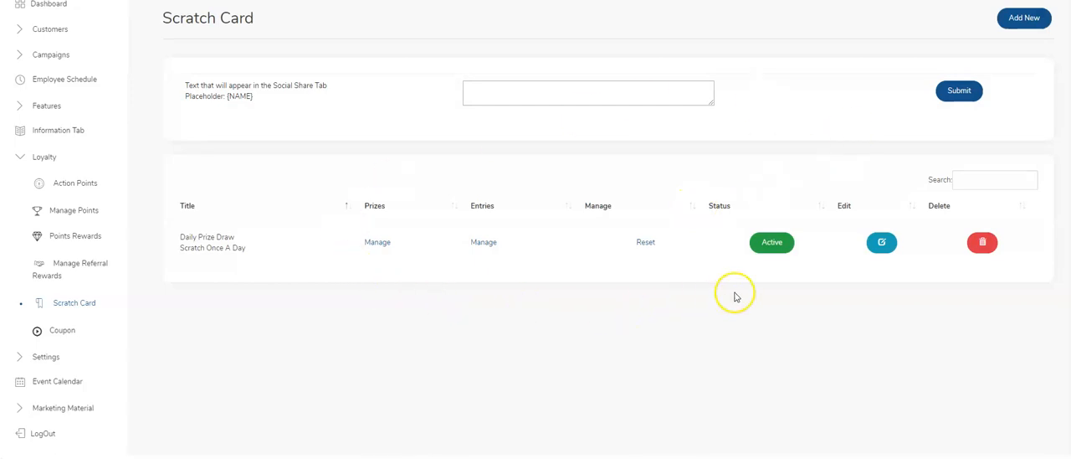
{"action": "mouse_move", "coordinate": [834, 246]}
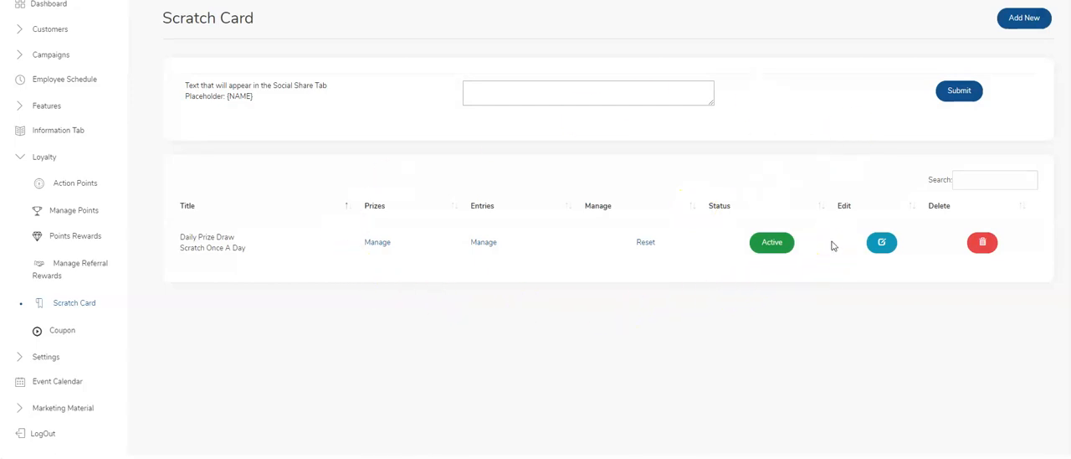
{"action": "mouse_move", "coordinate": [908, 267]}
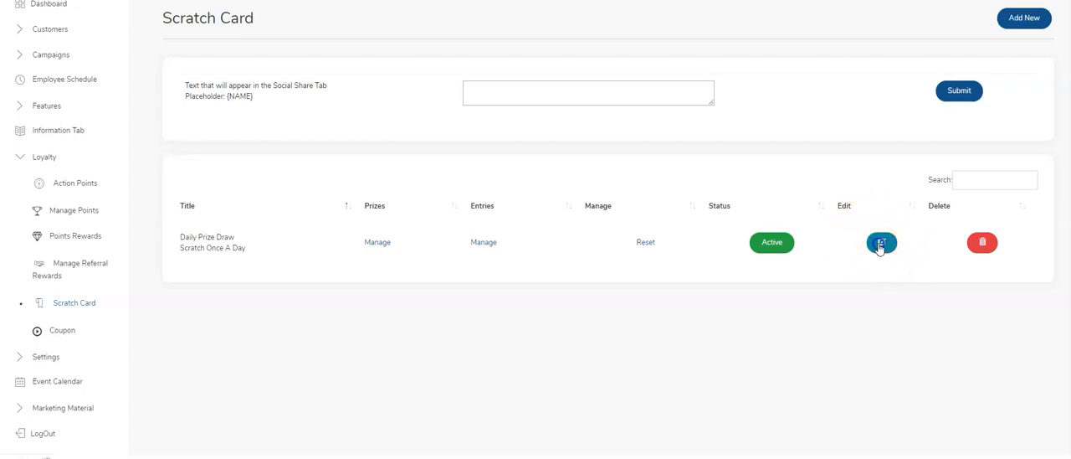
{"action": "left_click", "coordinate": [880, 243]}
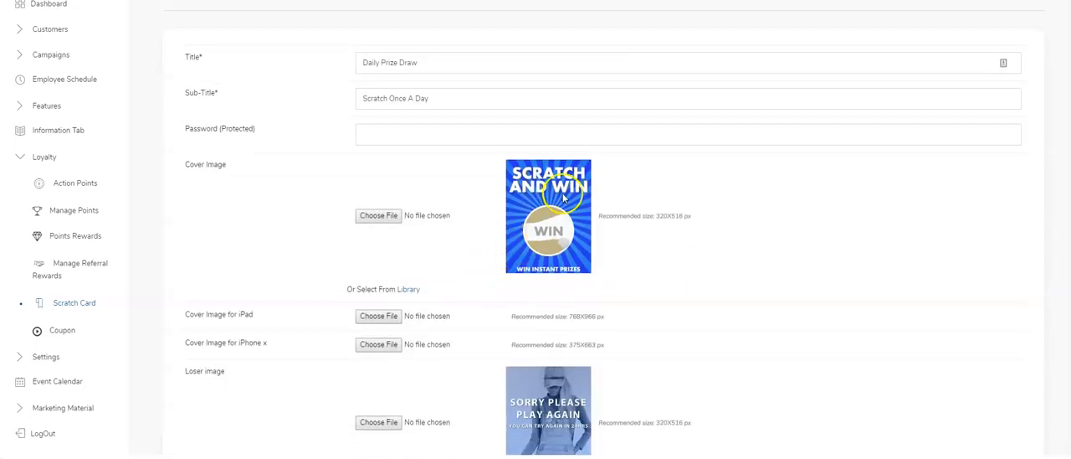
{"action": "scroll", "scroll_direction": "down", "scroll_amount": 3}
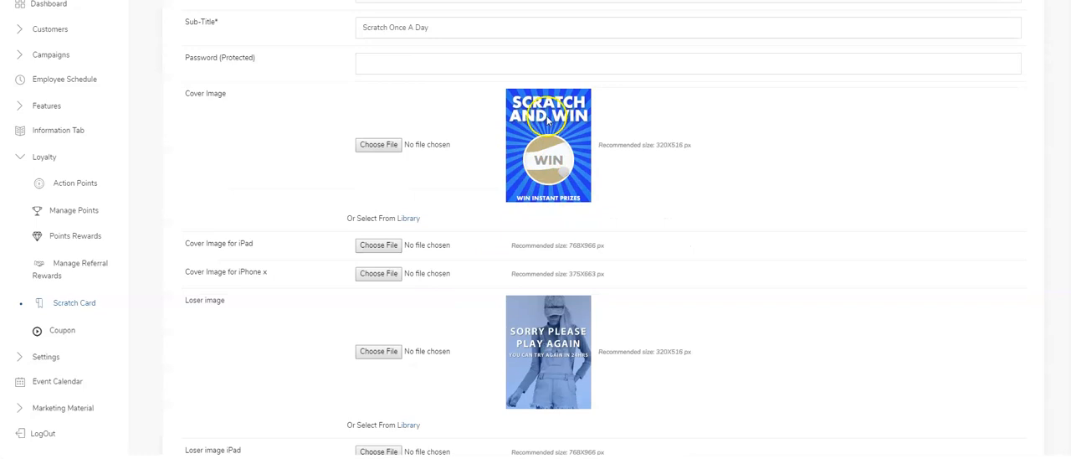
{"action": "scroll", "scroll_direction": "down", "scroll_amount": 3}
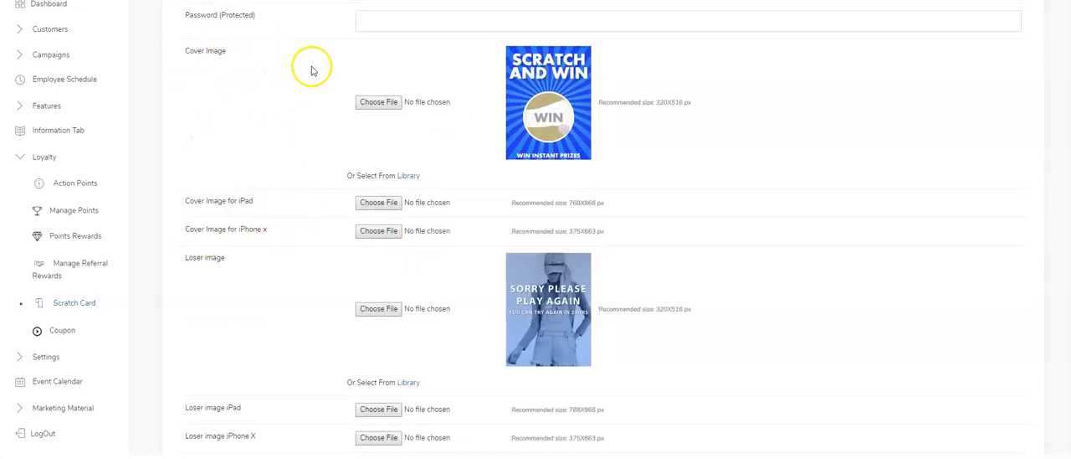
{"action": "scroll", "scroll_direction": "down", "scroll_amount": 3}
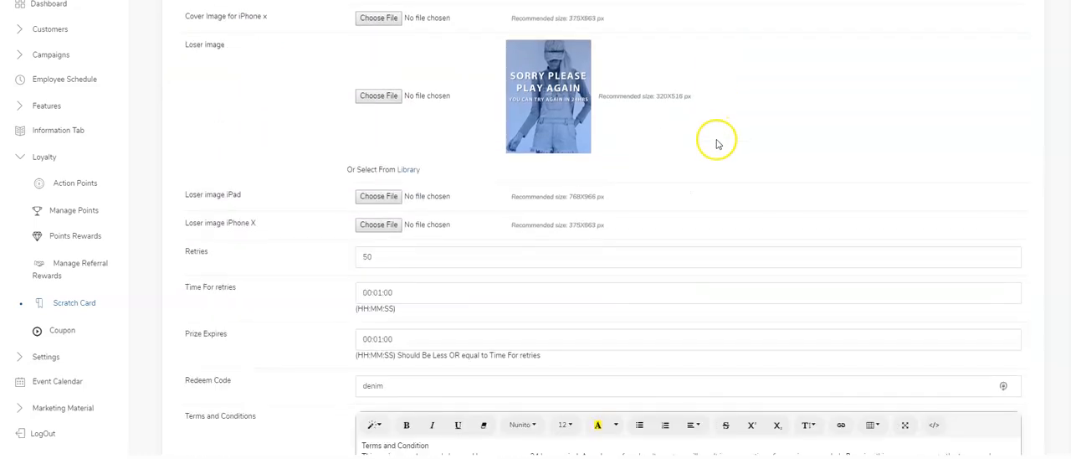
{"action": "scroll", "scroll_direction": "down", "scroll_amount": 3}
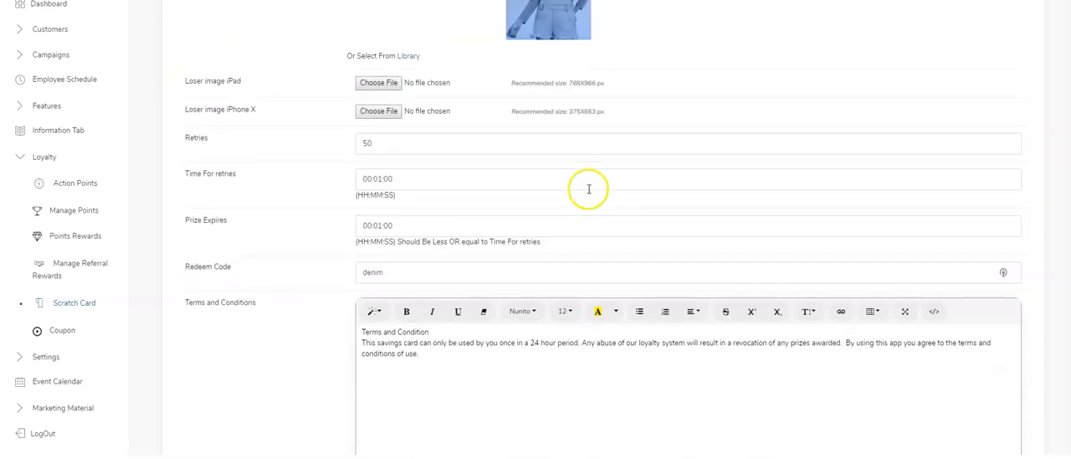
{"action": "mouse_move", "coordinate": [561, 200]}
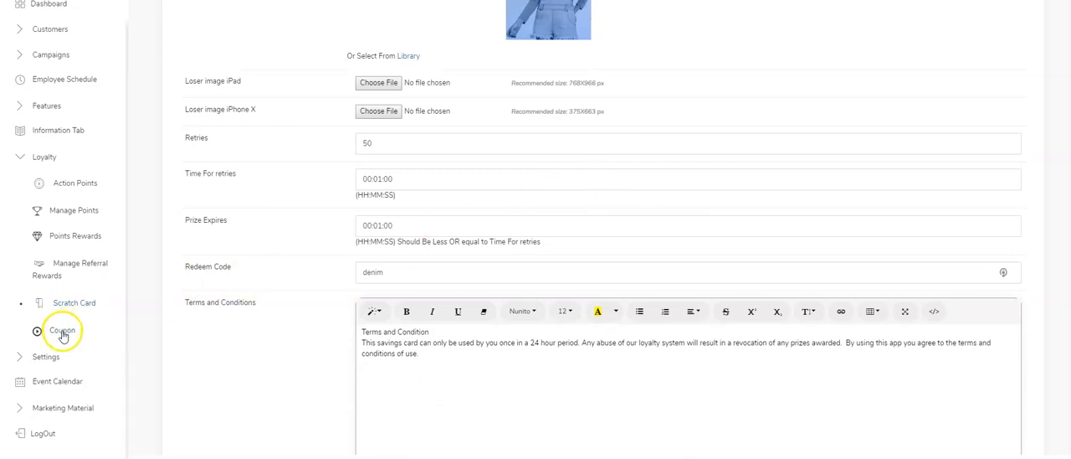
Step: Show the Coupon list, currently empty
{"action": "left_click", "coordinate": [62, 330]}
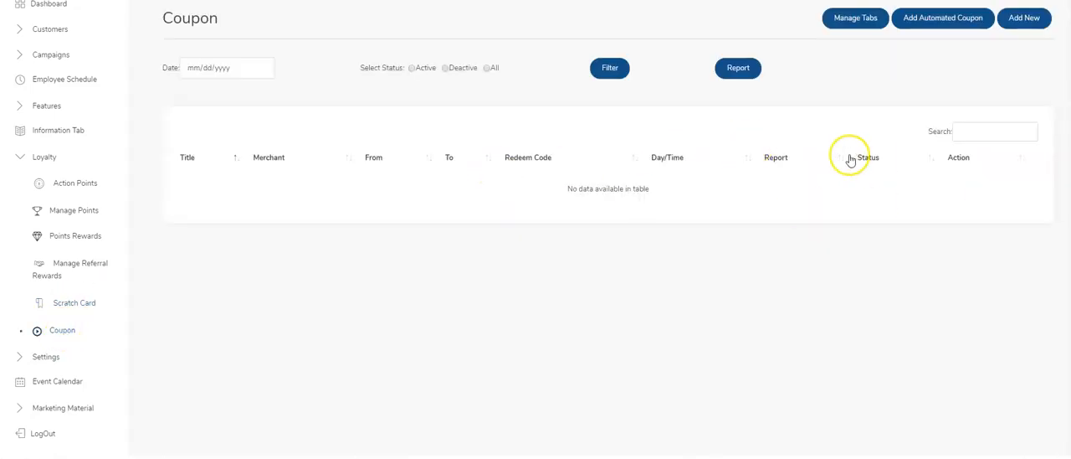
{"action": "mouse_move", "coordinate": [867, 138]}
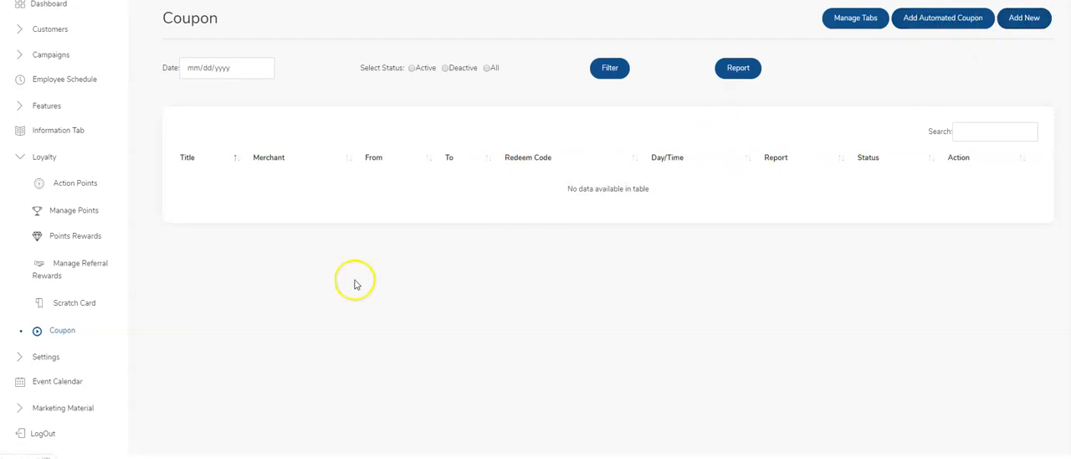
{"action": "mouse_move", "coordinate": [74, 232]}
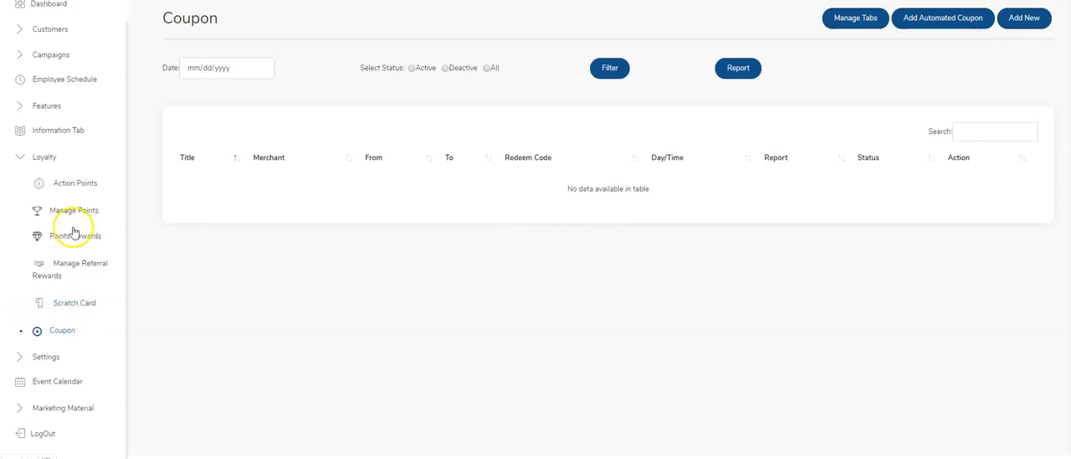
Step: Review the Home Screen tabs list, including the scanner banner and sushi bar home layout
{"action": "left_click", "coordinate": [43, 156]}
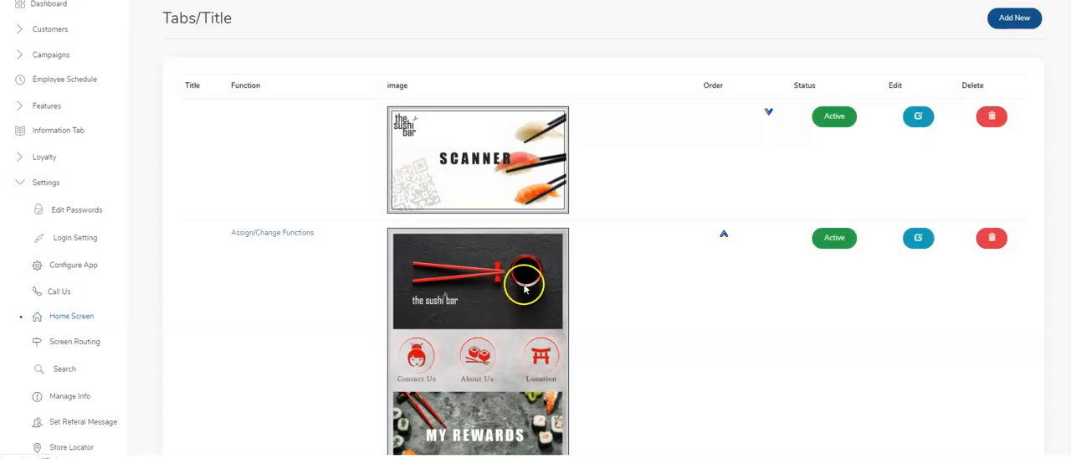
{"action": "scroll", "scroll_direction": "down", "scroll_amount": 3}
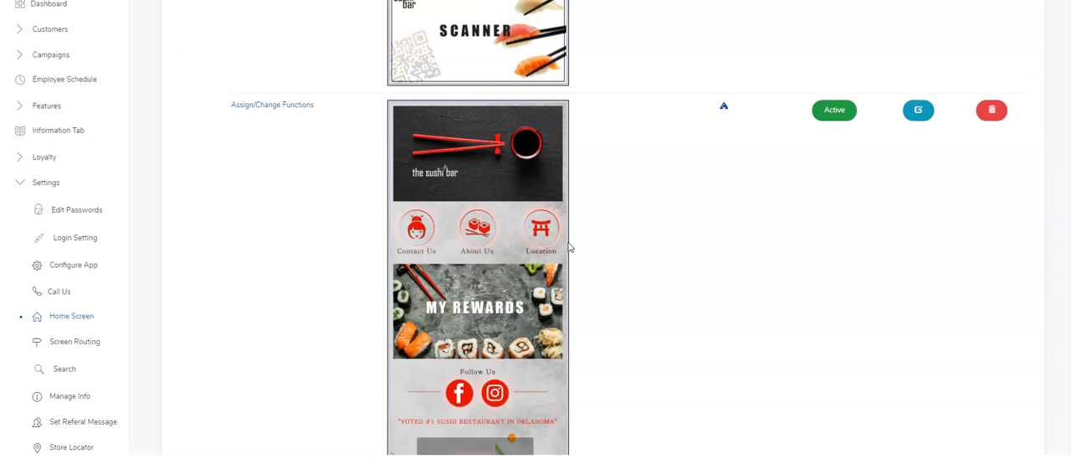
{"action": "mouse_move", "coordinate": [290, 118]}
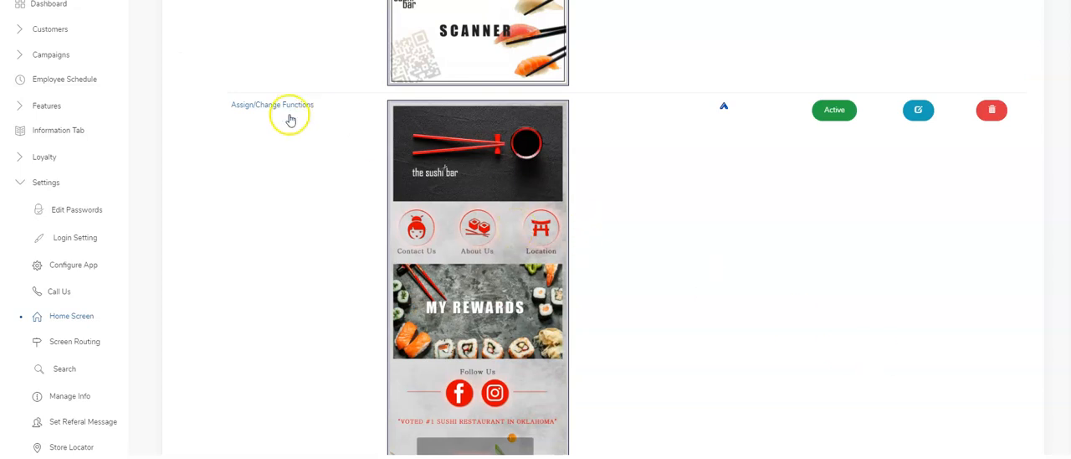
{"action": "mouse_move", "coordinate": [475, 167]}
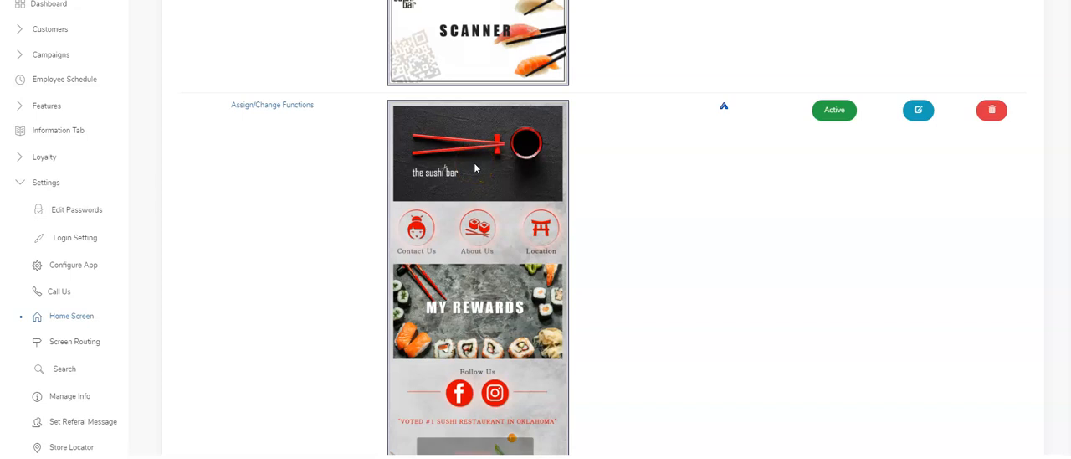
{"action": "scroll", "scroll_direction": "down", "scroll_amount": 3}
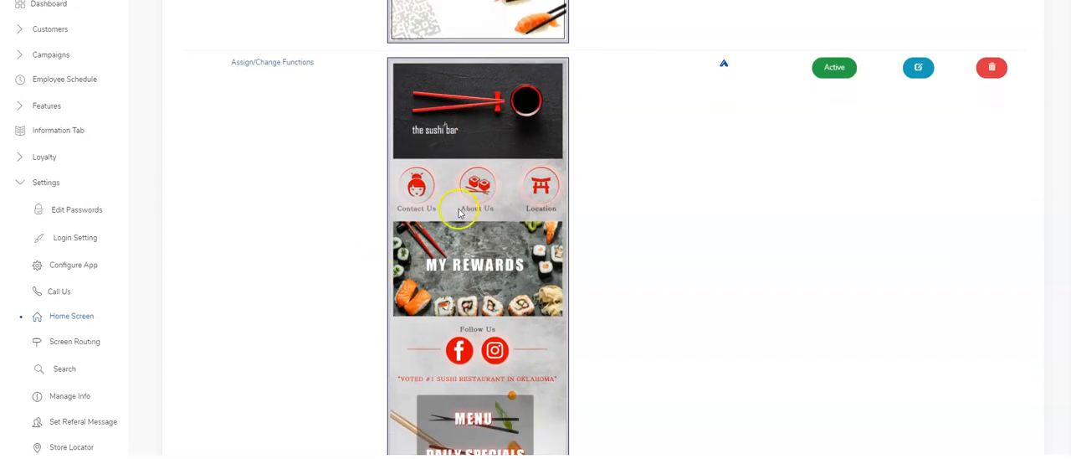
{"action": "scroll", "scroll_direction": "down", "scroll_amount": 3}
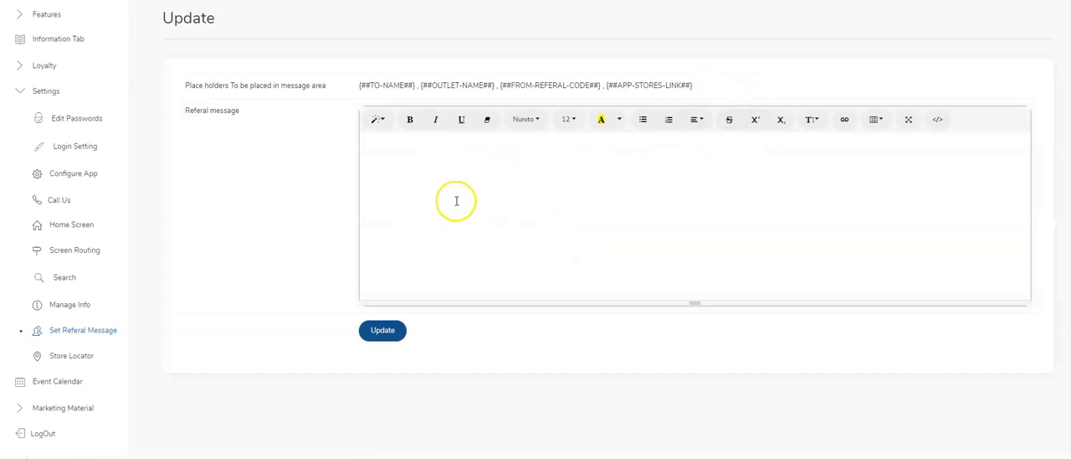
{"action": "mouse_move", "coordinate": [480, 237]}
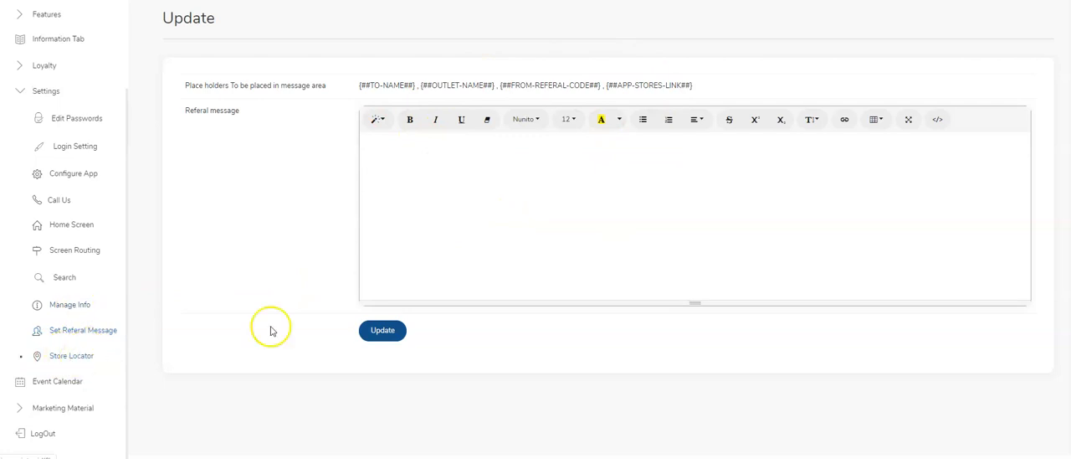
{"action": "left_click", "coordinate": [71, 355]}
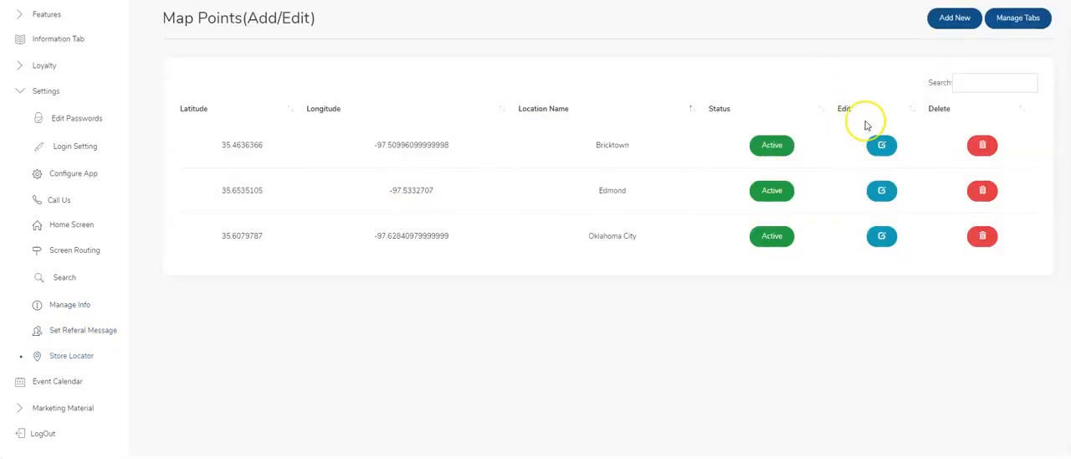
{"action": "mouse_move", "coordinate": [867, 117]}
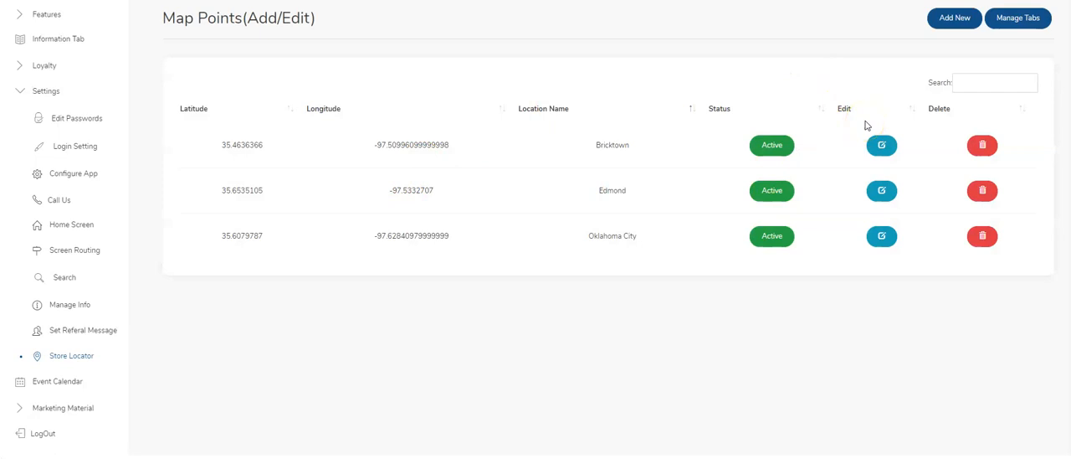
{"action": "mouse_move", "coordinate": [863, 125]}
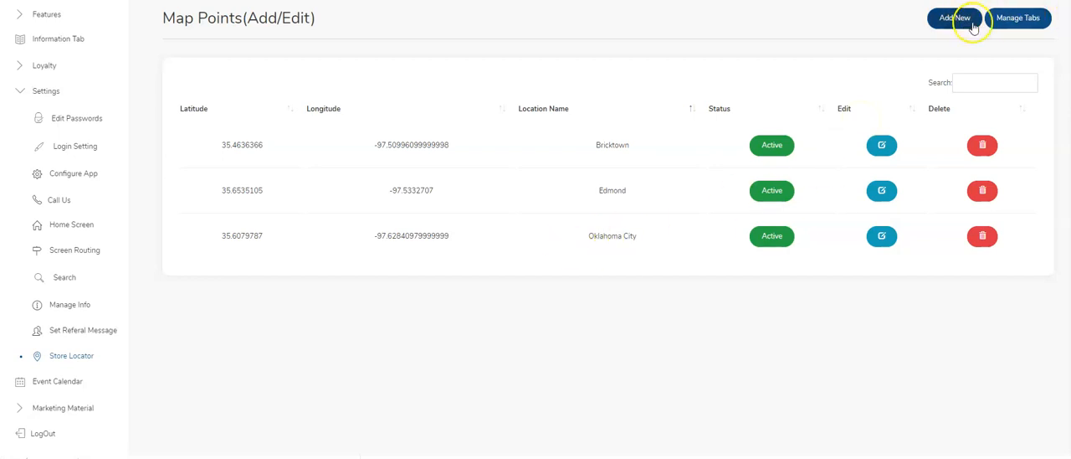
{"action": "left_click", "coordinate": [954, 18]}
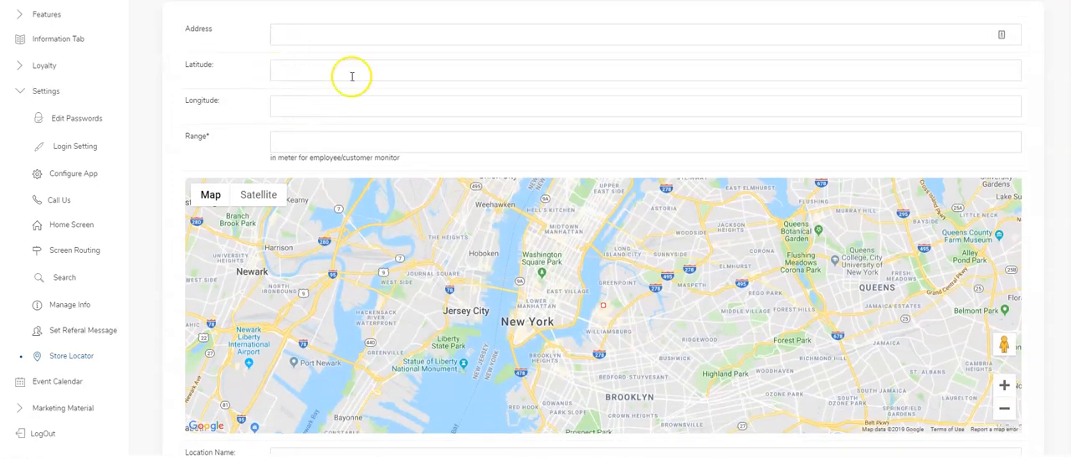
{"action": "scroll", "scroll_direction": "down", "scroll_amount": 3}
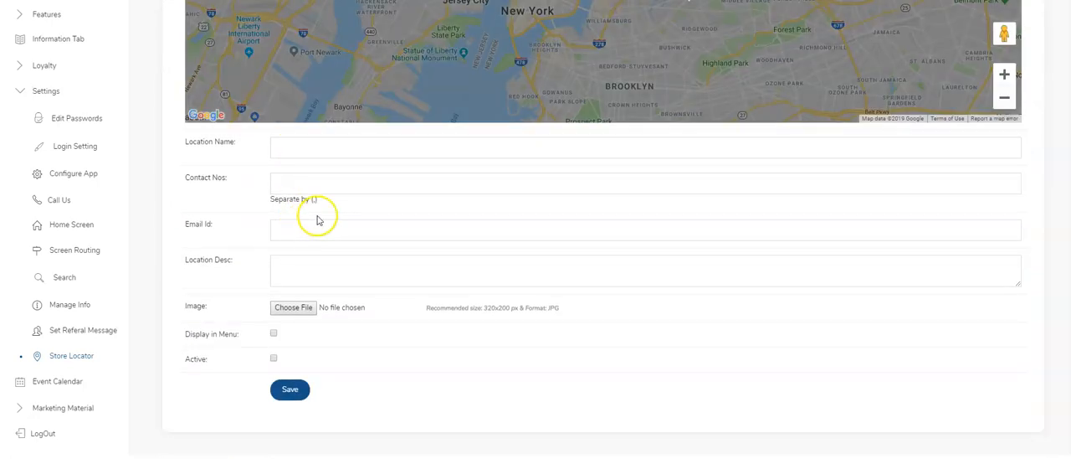
{"action": "mouse_move", "coordinate": [448, 254]}
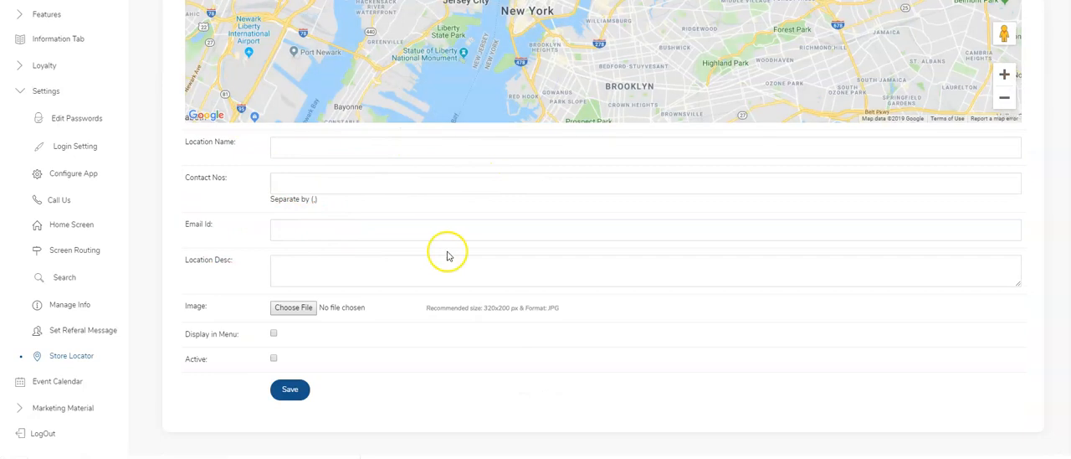
{"action": "mouse_move", "coordinate": [375, 303]}
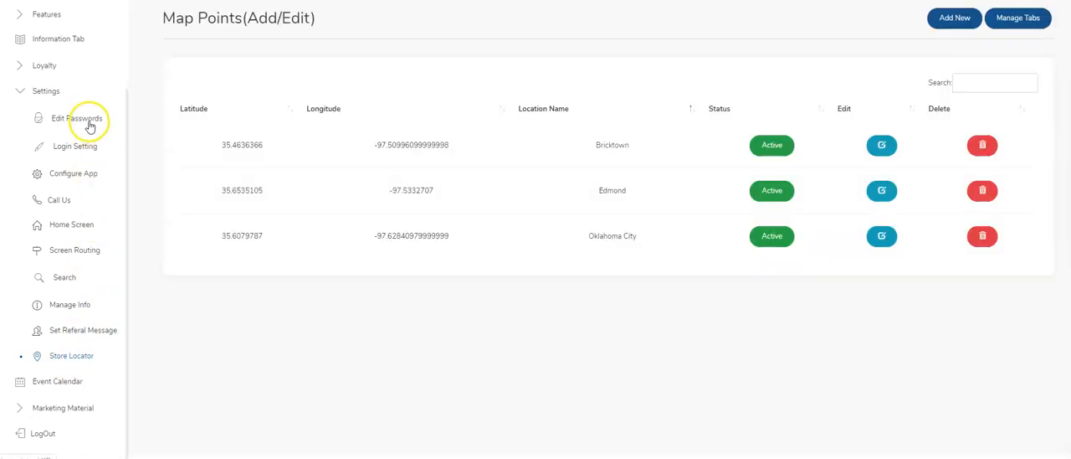
{"action": "mouse_move", "coordinate": [54, 228]}
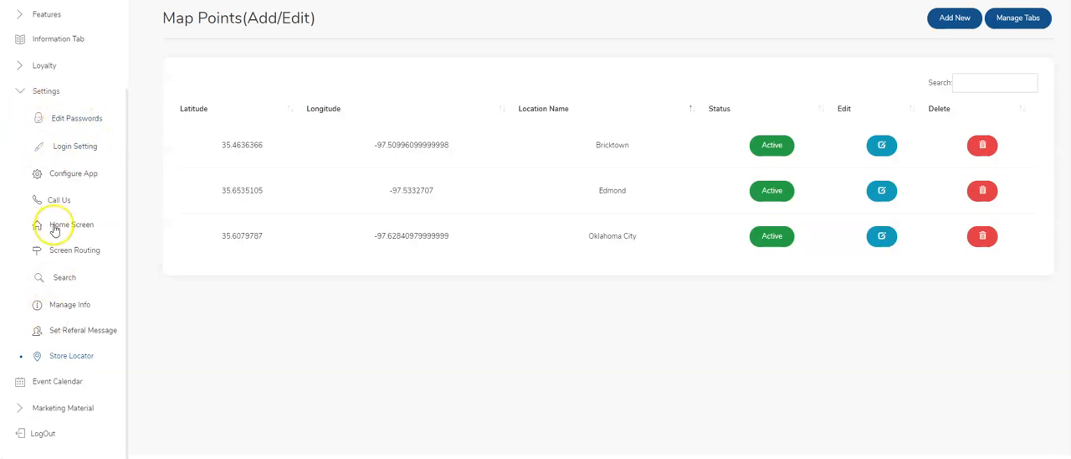
Step: Show the Bricktown employee schedule for Sep 30 to Oct 06, 2019
{"action": "left_click", "coordinate": [45, 90]}
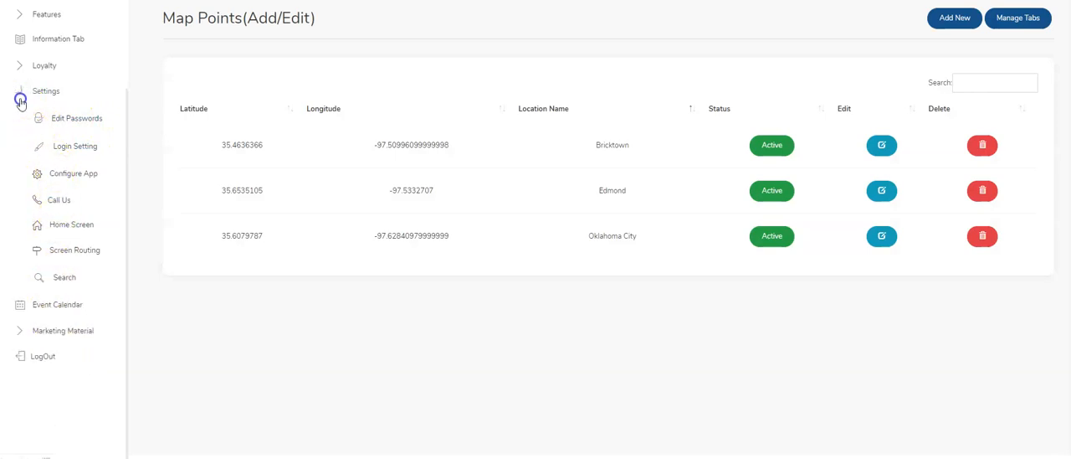
{"action": "left_click", "coordinate": [46, 90]}
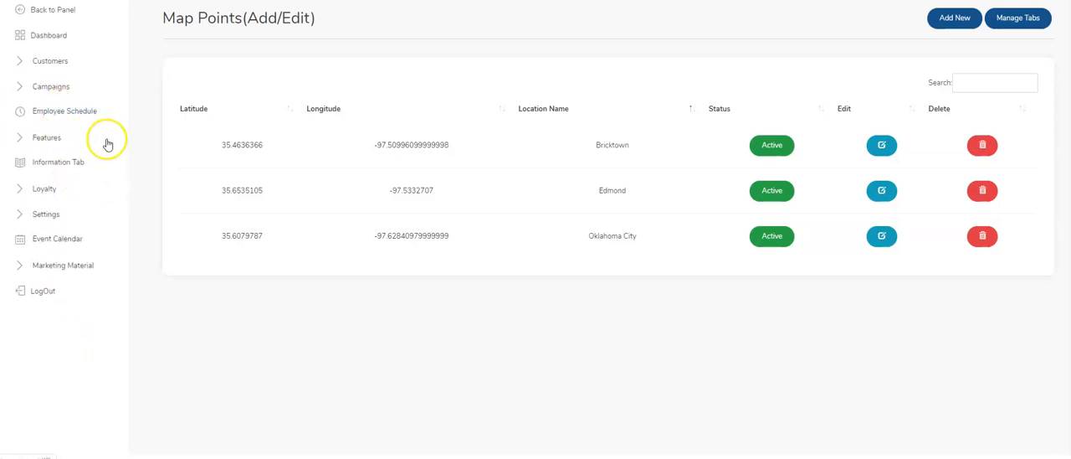
{"action": "left_click", "coordinate": [63, 110]}
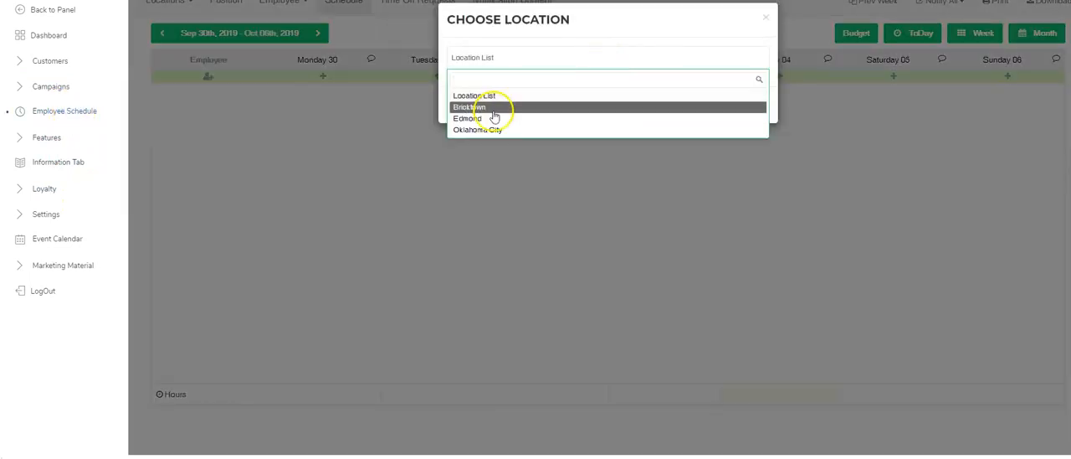
{"action": "left_click", "coordinate": [469, 107]}
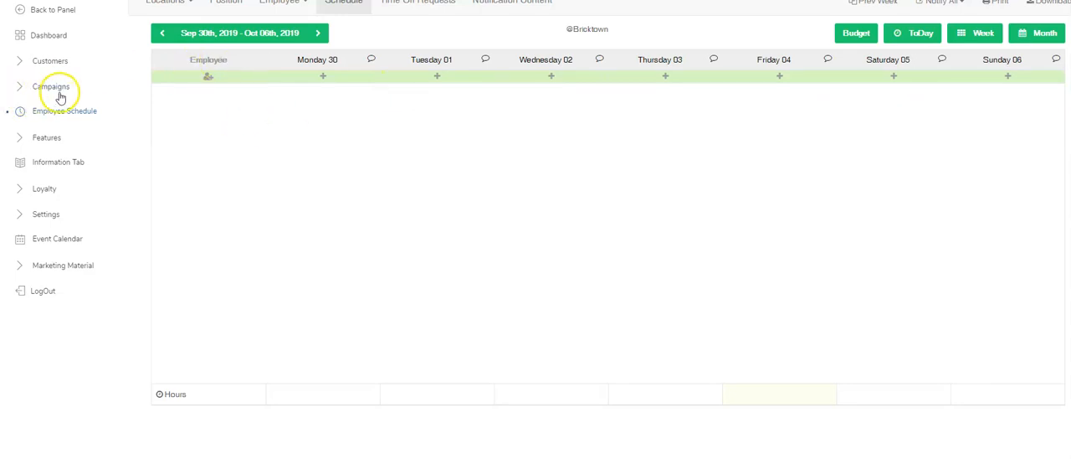
{"action": "left_click", "coordinate": [51, 86]}
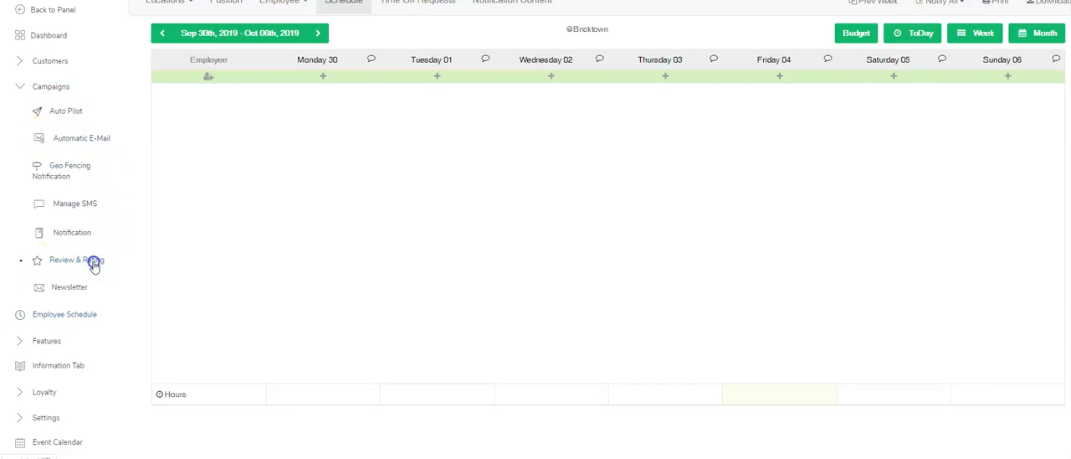
Step: Review the active Reviews configuration under Review & Rating, then return to its list
{"action": "left_click", "coordinate": [76, 259]}
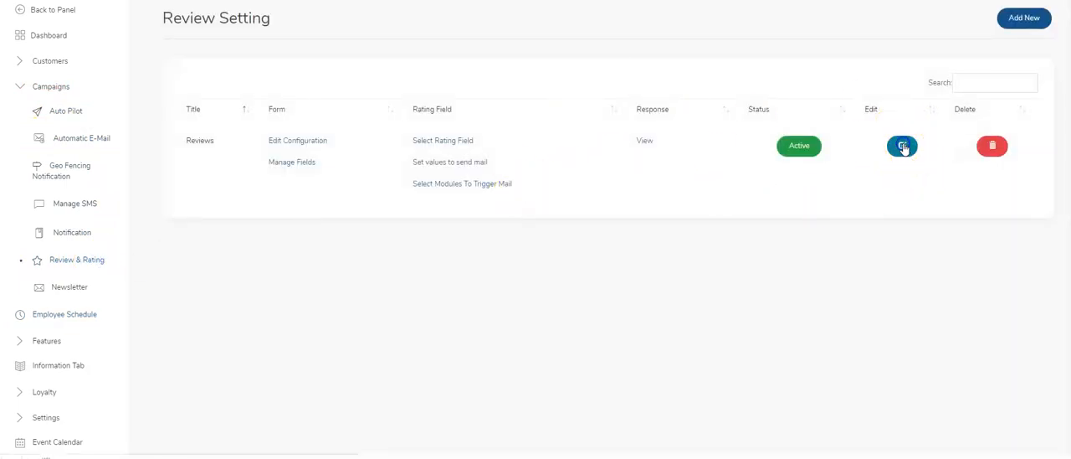
{"action": "left_click", "coordinate": [902, 146]}
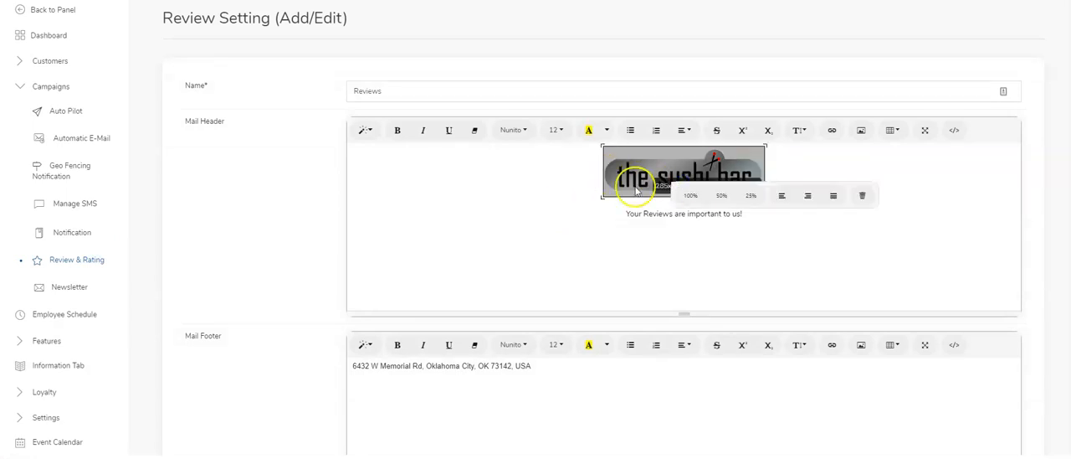
{"action": "scroll", "scroll_direction": "down", "scroll_amount": 3}
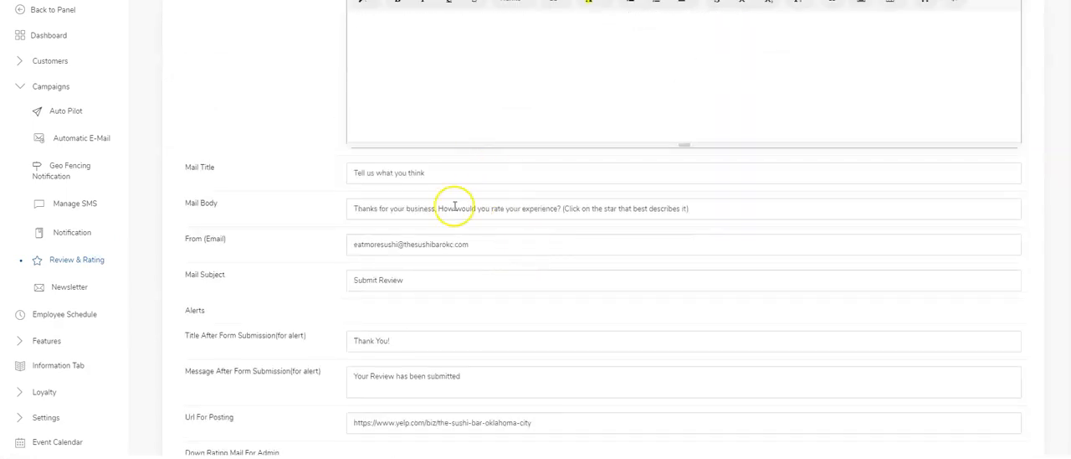
{"action": "scroll", "scroll_direction": "down", "scroll_amount": 3}
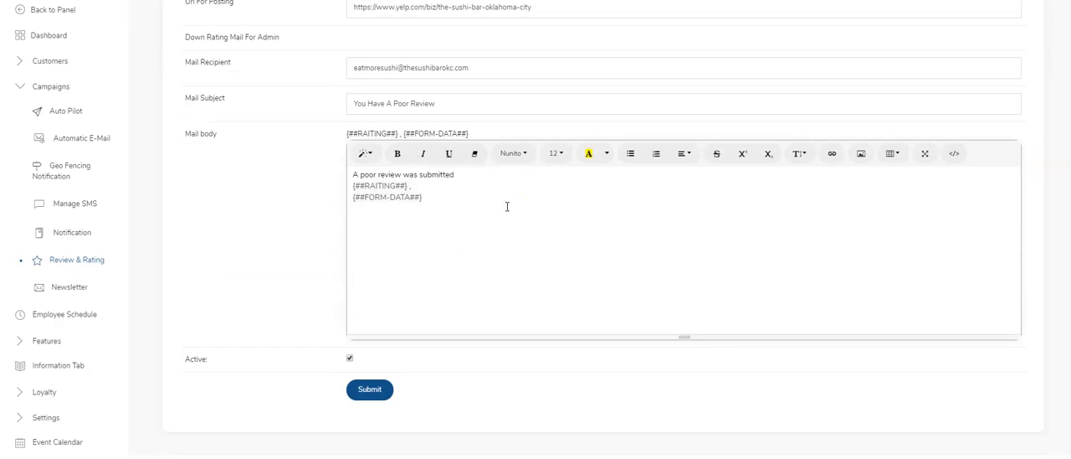
{"action": "mouse_move", "coordinate": [91, 260]}
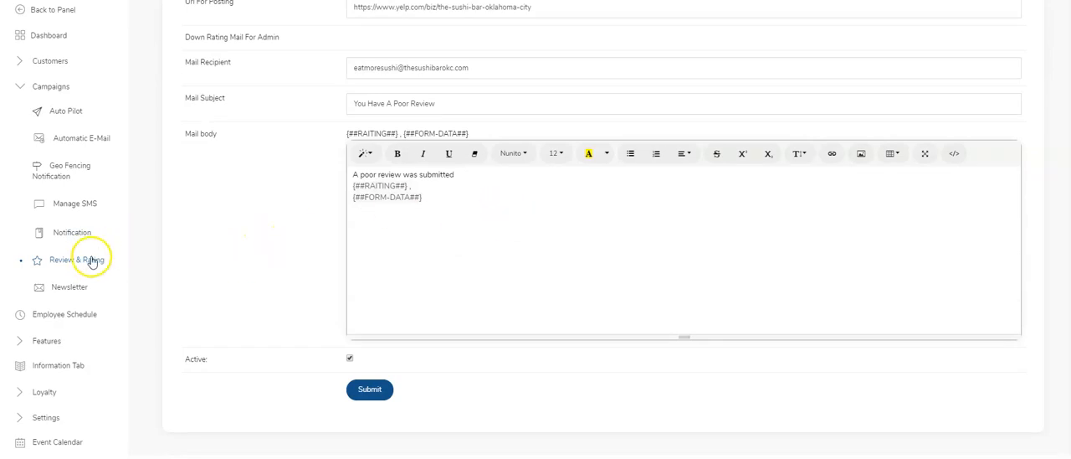
{"action": "left_click", "coordinate": [76, 259]}
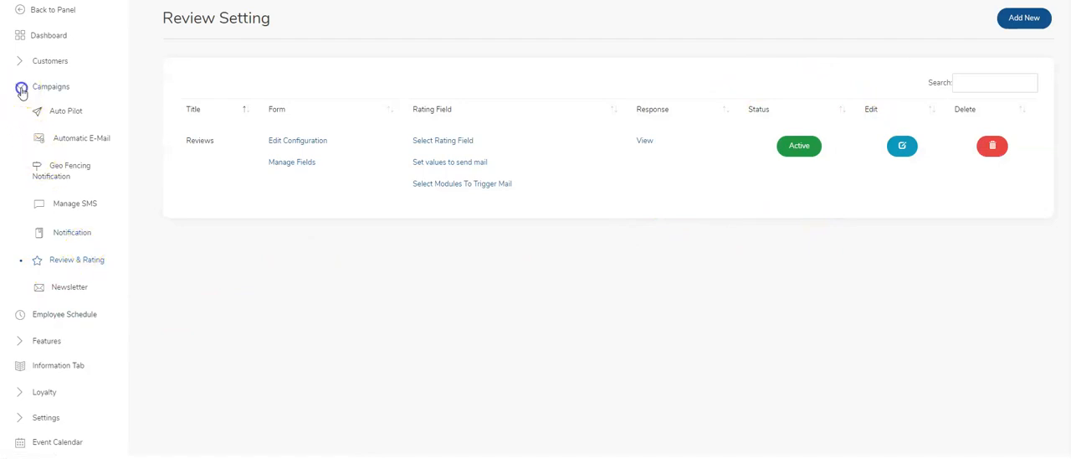
Step: Collapse Campaigns and expand Features to reveal Gift Cards, Gift Cards Settings and Food Ordering
{"action": "left_click", "coordinate": [50, 86]}
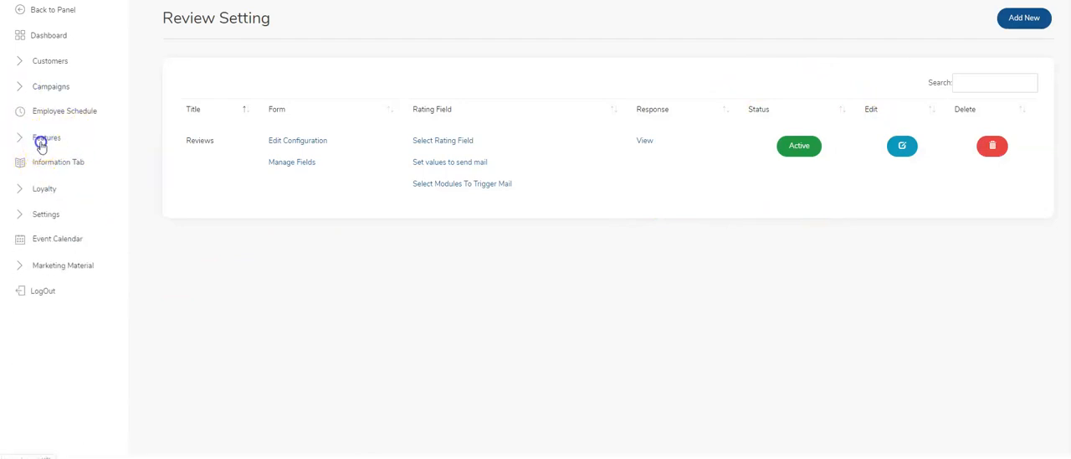
{"action": "left_click", "coordinate": [46, 137]}
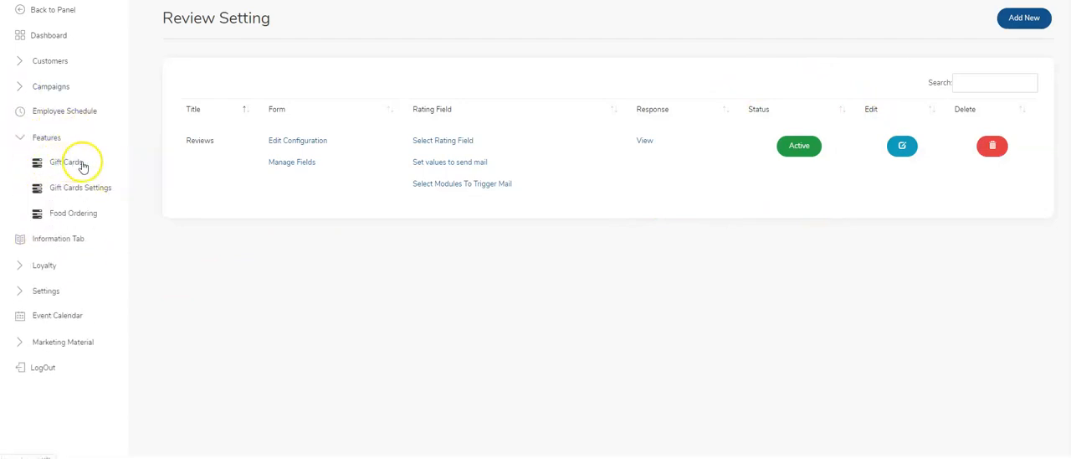
{"action": "mouse_move", "coordinate": [78, 210]}
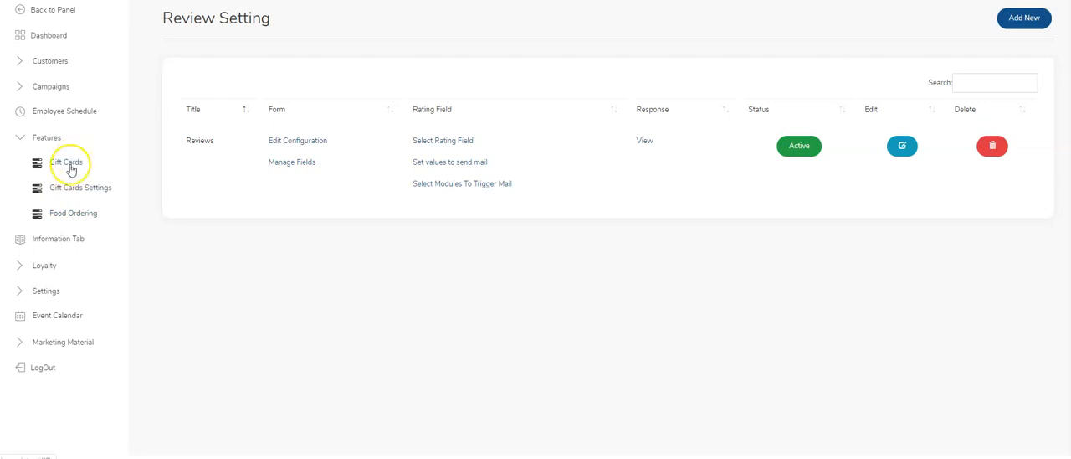
{"action": "mouse_move", "coordinate": [65, 209]}
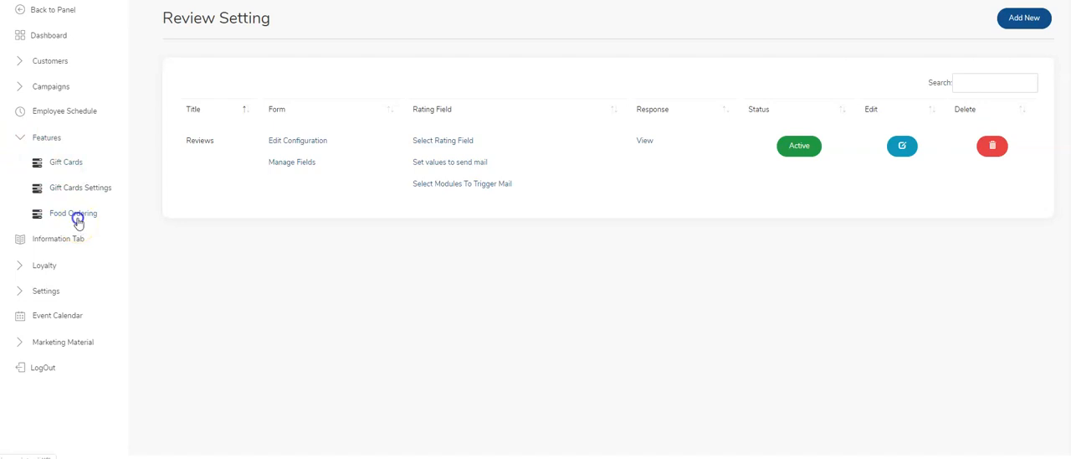
Step: Show the Food Ordering dashboard with zero orders today and Memorial open for delivery and pickup
{"action": "left_click", "coordinate": [72, 213]}
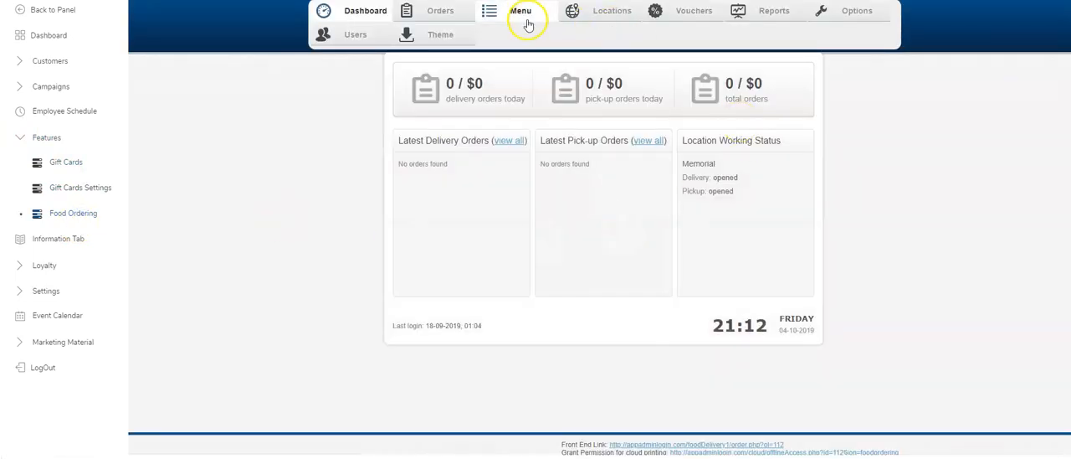
{"action": "mouse_move", "coordinate": [395, 125]}
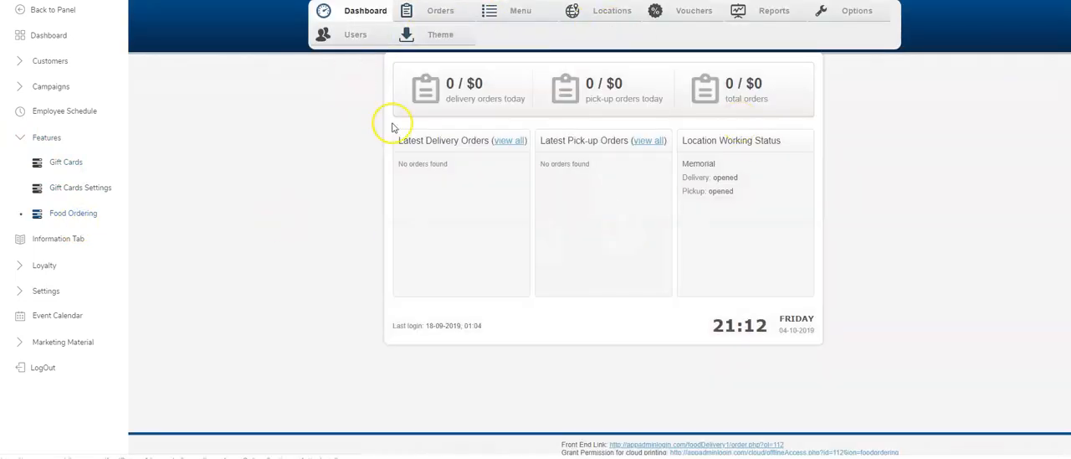
{"action": "left_click", "coordinate": [46, 137]}
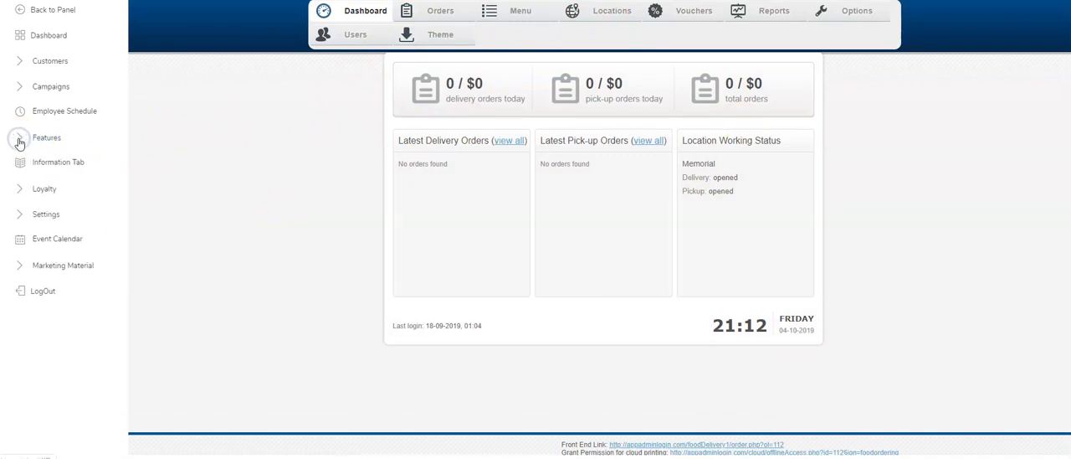
{"action": "mouse_move", "coordinate": [29, 167]}
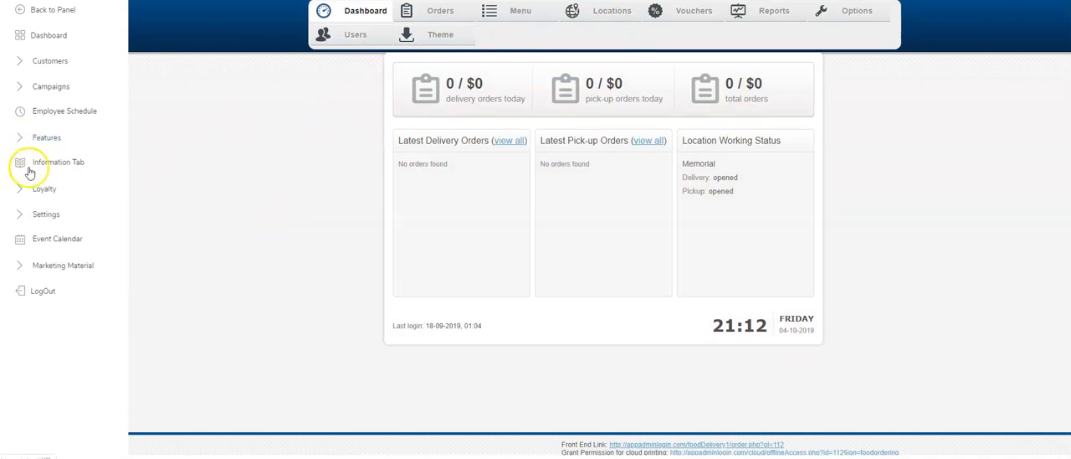
{"action": "mouse_move", "coordinate": [87, 226]}
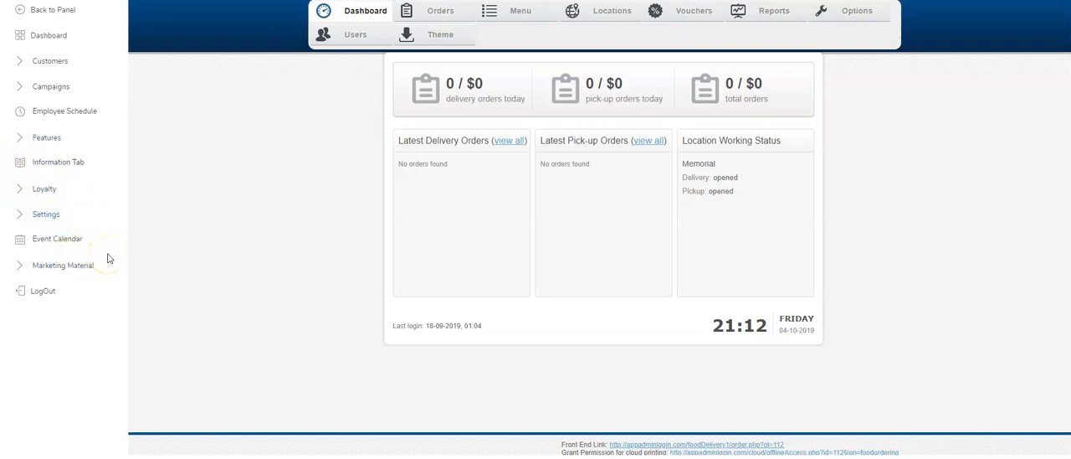
{"action": "mouse_move", "coordinate": [80, 111]}
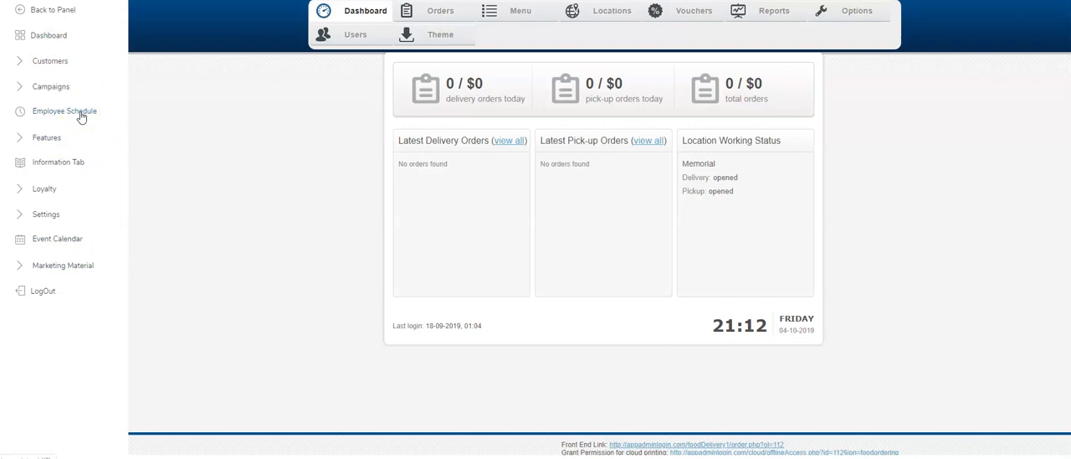
{"action": "mouse_move", "coordinate": [82, 113]}
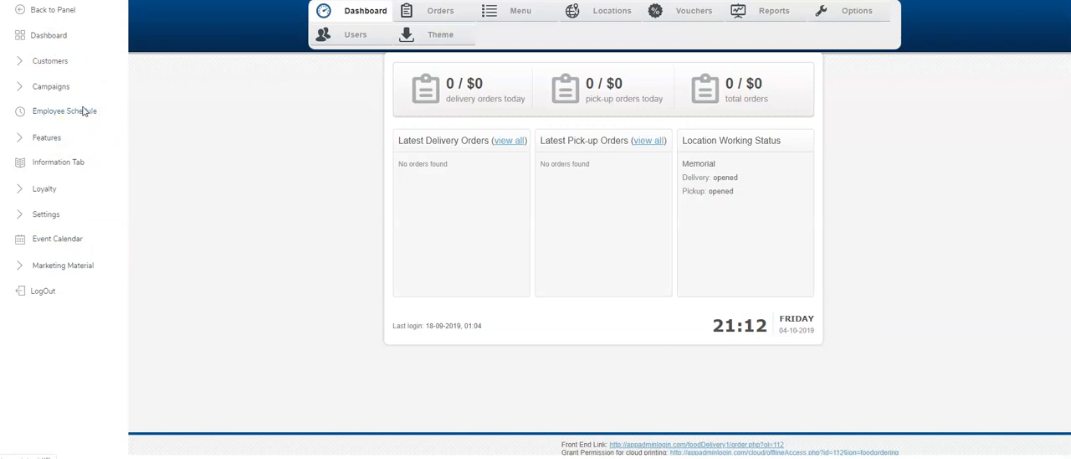